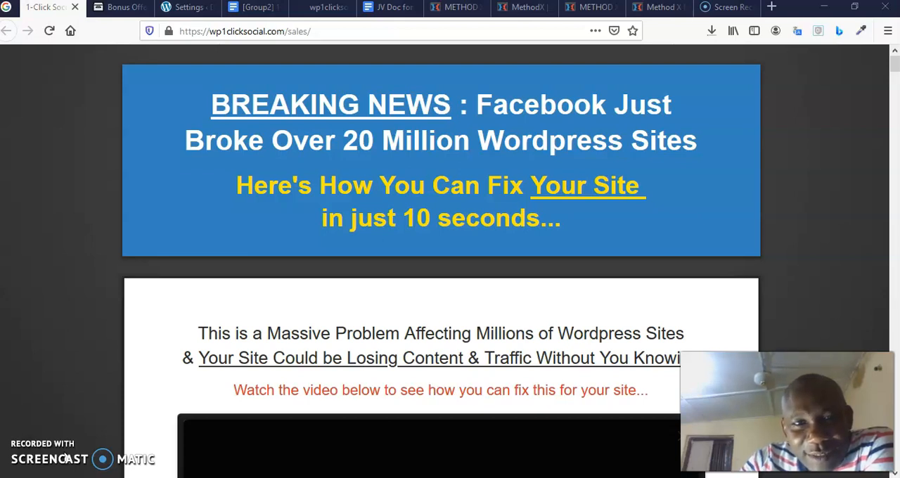
{"action": "mouse_move", "coordinate": [101, 368]}
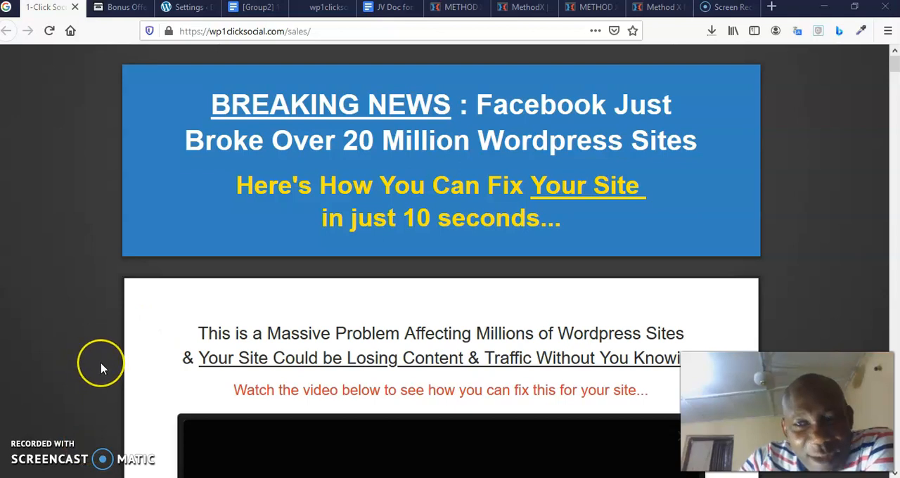
{"action": "mouse_move", "coordinate": [301, 227]}
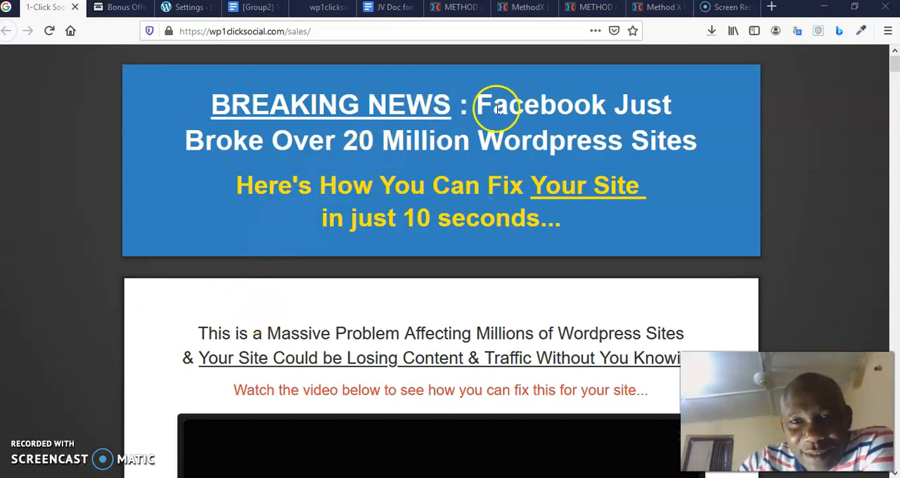
{"action": "mouse_move", "coordinate": [383, 160]}
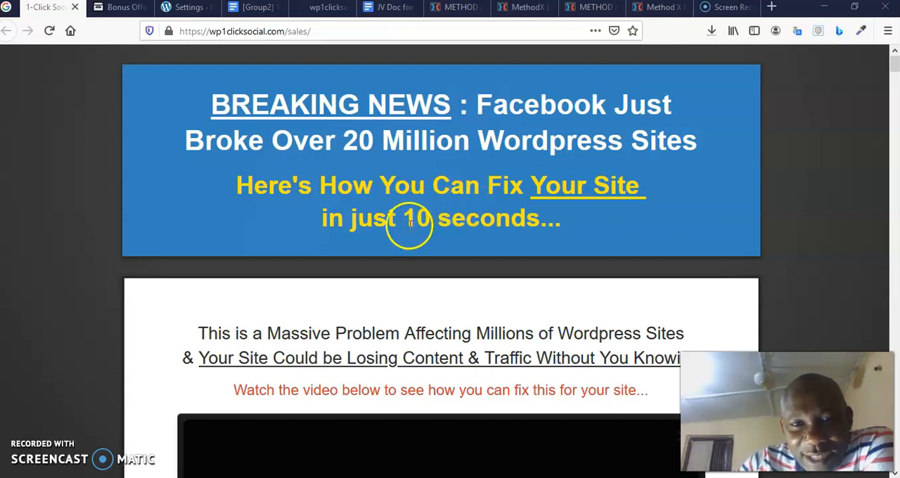
- Scroll the wp1clicksocial.com sales page down from the Breaking News headline to the embedded video
{"action": "scroll", "scroll_direction": "down", "scroll_amount": 3}
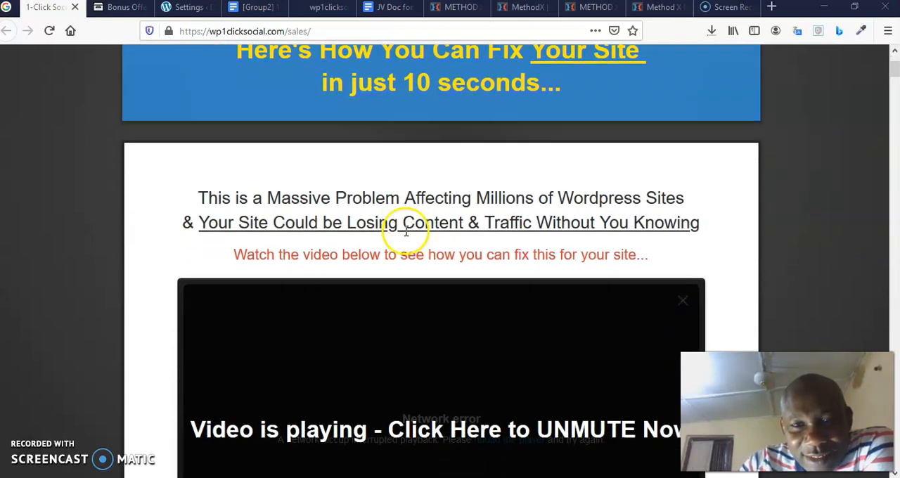
{"action": "scroll", "scroll_direction": "down", "scroll_amount": 3}
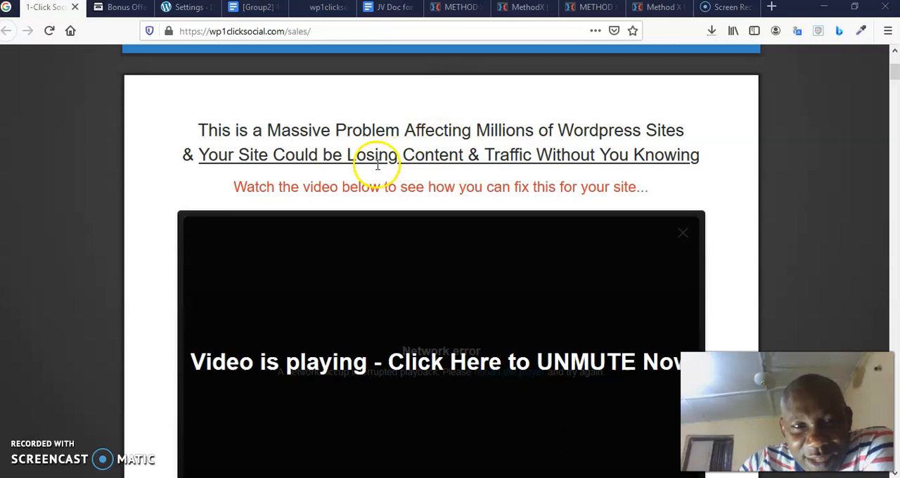
{"action": "mouse_move", "coordinate": [355, 168]}
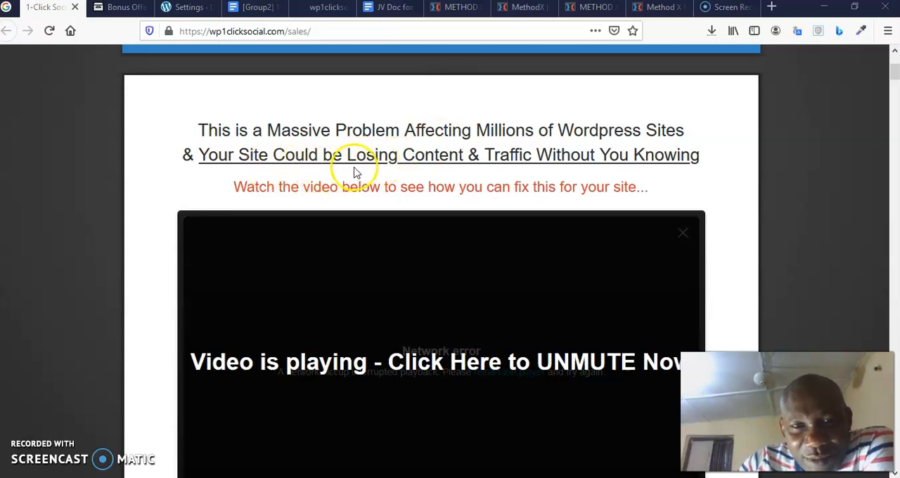
{"action": "mouse_move", "coordinate": [478, 174]}
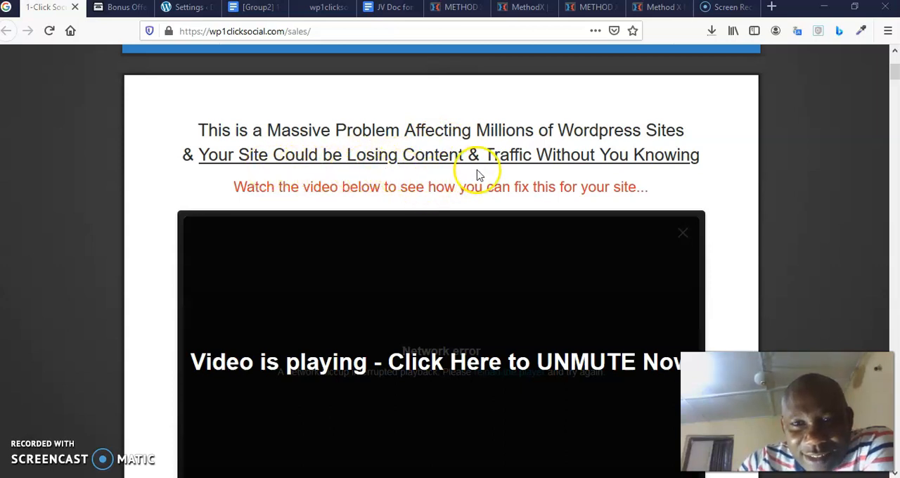
{"action": "mouse_move", "coordinate": [626, 163]}
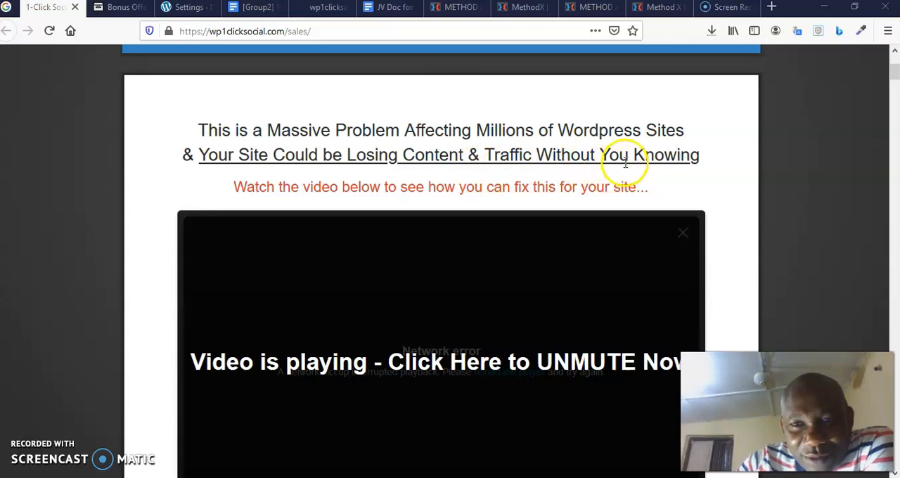
- Scroll through the sales letter text about the Facebook API change announcement
{"action": "scroll", "scroll_direction": "down", "scroll_amount": 3}
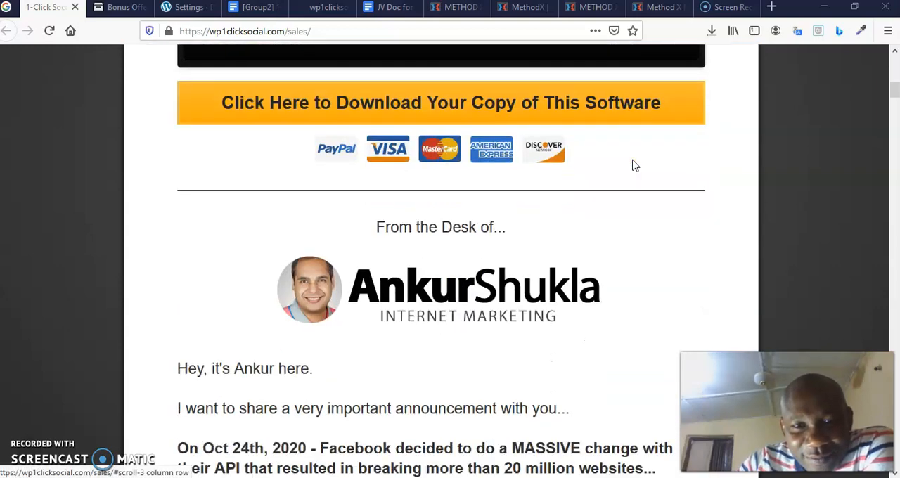
{"action": "scroll", "scroll_direction": "down", "scroll_amount": 3}
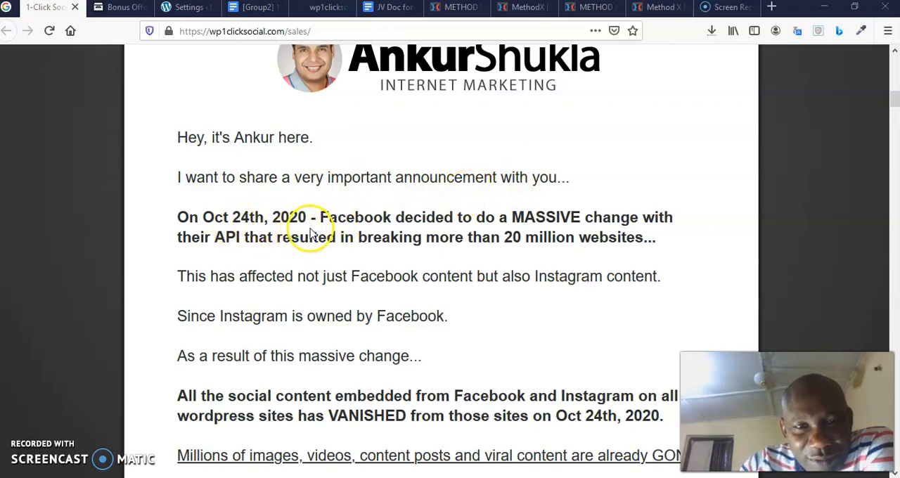
{"action": "mouse_move", "coordinate": [435, 230]}
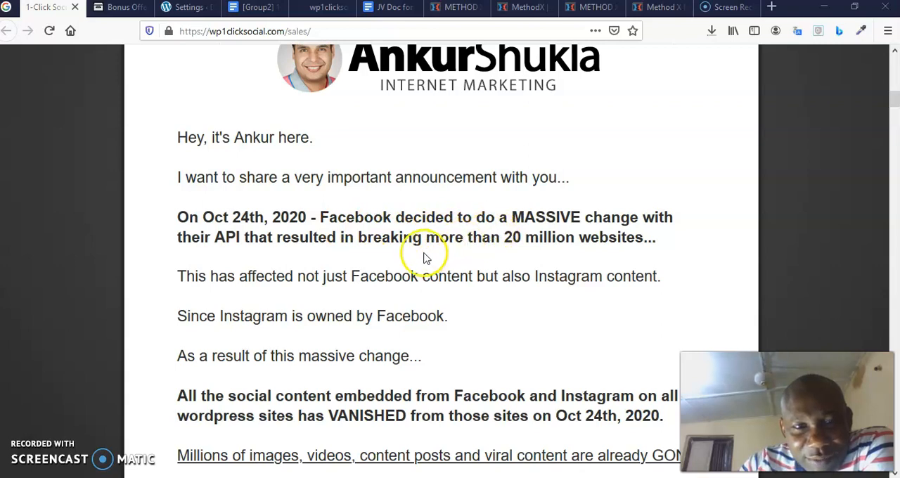
{"action": "mouse_move", "coordinate": [296, 253]}
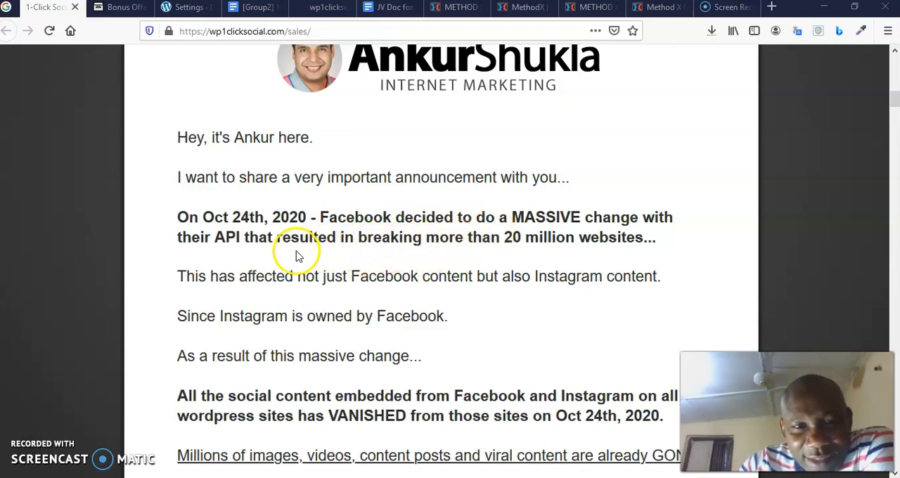
{"action": "mouse_move", "coordinate": [455, 252]}
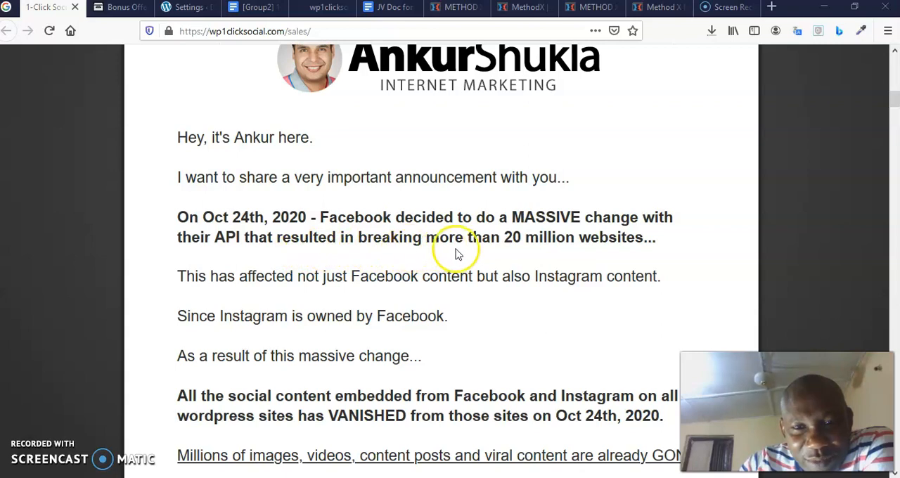
{"action": "mouse_move", "coordinate": [388, 273]}
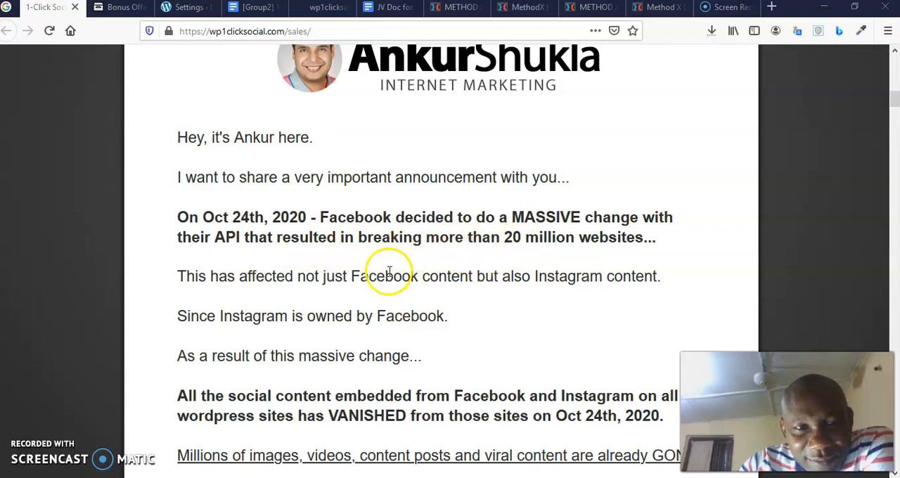
{"action": "mouse_move", "coordinate": [326, 284]}
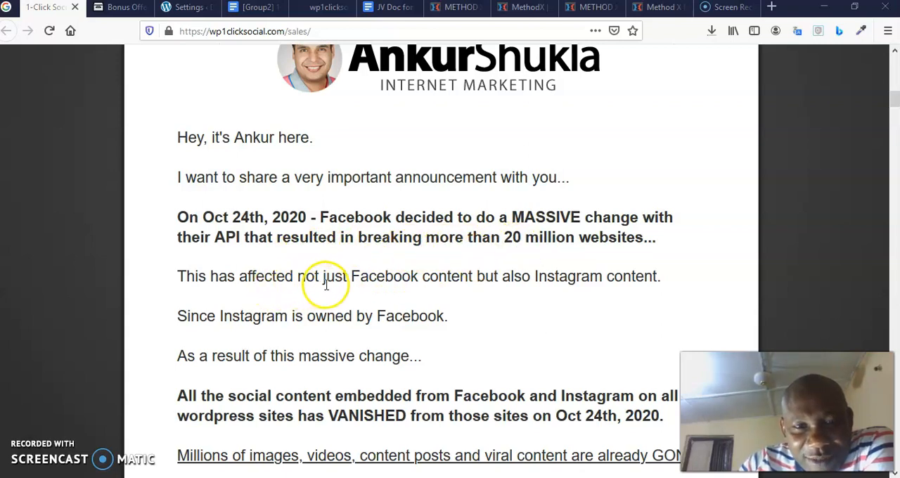
{"action": "scroll", "scroll_direction": "down", "scroll_amount": 3}
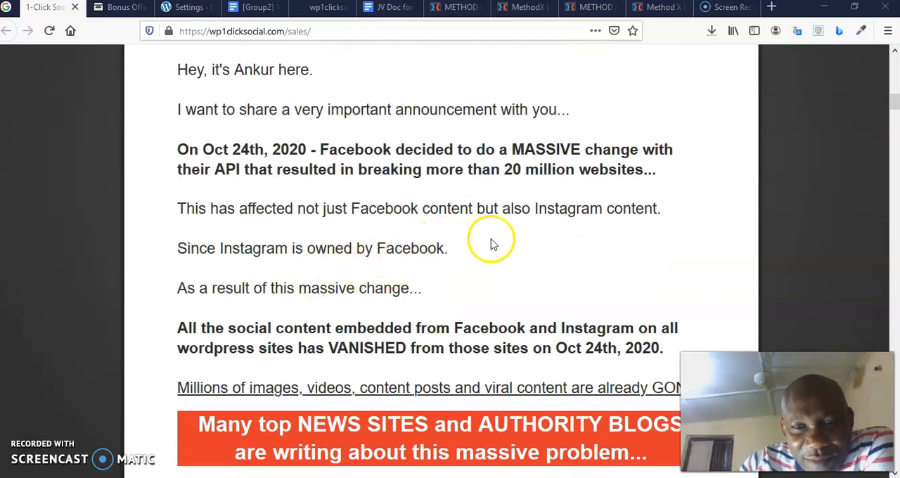
{"action": "mouse_move", "coordinate": [346, 265]}
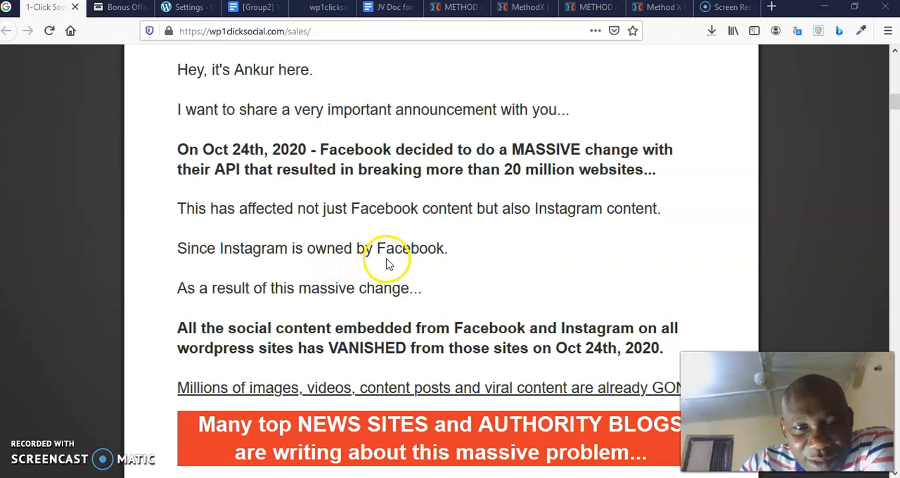
{"action": "mouse_move", "coordinate": [306, 294]}
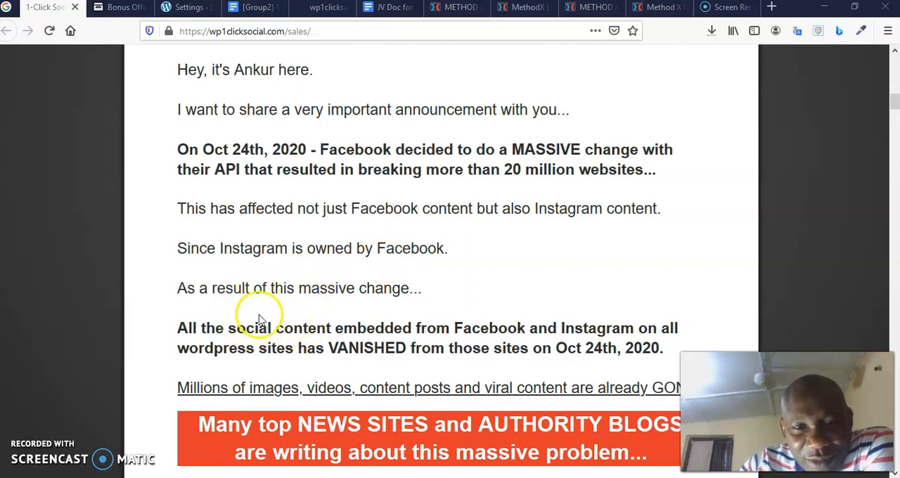
{"action": "mouse_move", "coordinate": [457, 319]}
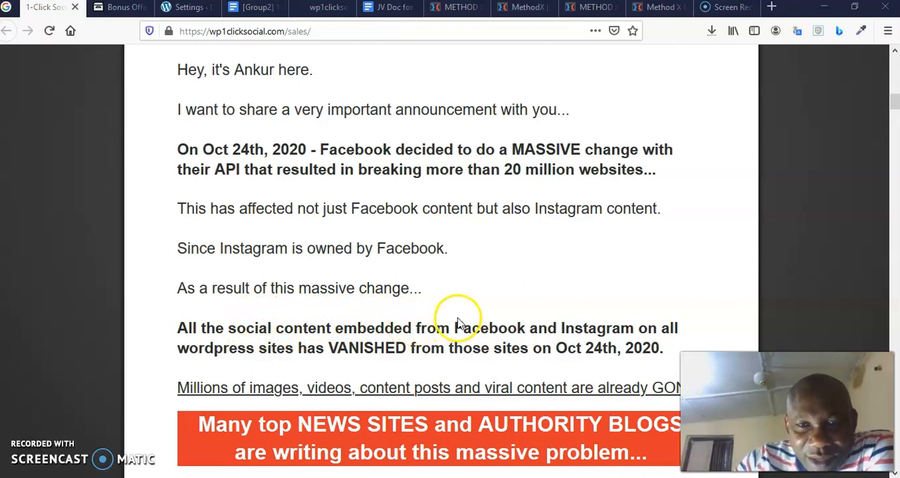
{"action": "mouse_move", "coordinate": [461, 323]}
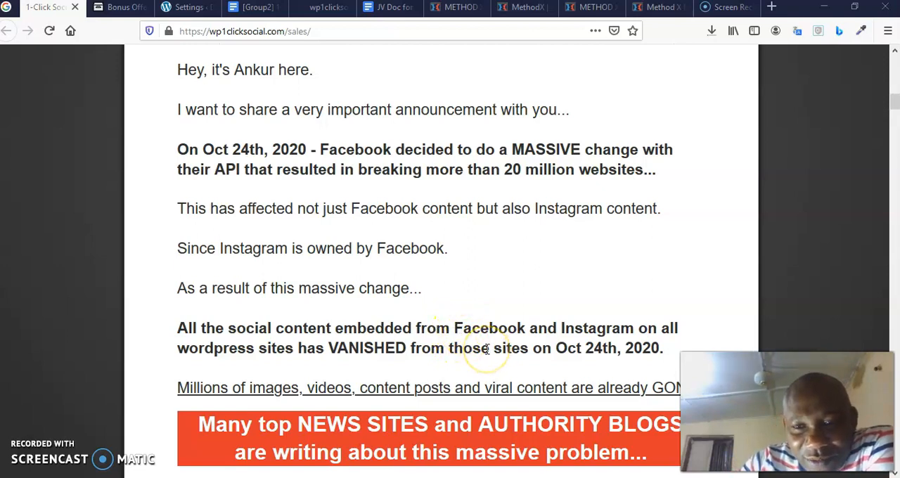
- Continue down to the orange 'Many top NEWS SITES' banner above the WordPress Tavern embed
{"action": "scroll", "scroll_direction": "down", "scroll_amount": 3}
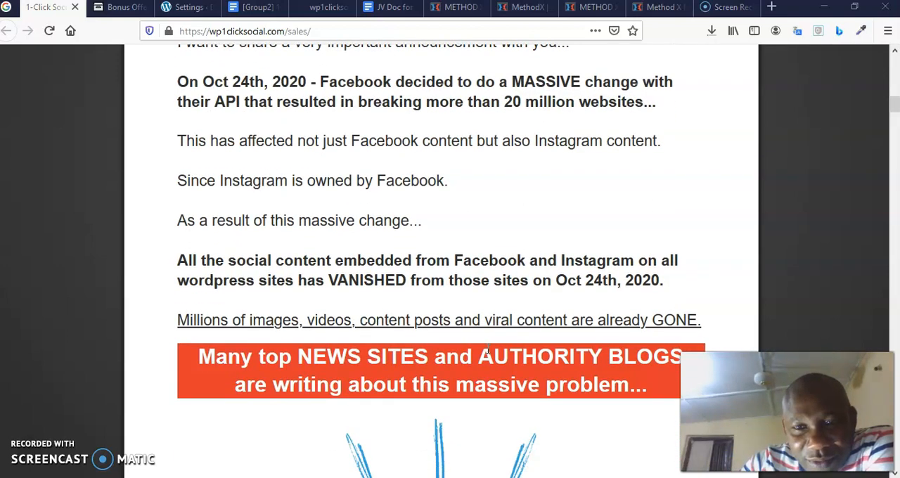
{"action": "scroll", "scroll_direction": "down", "scroll_amount": 3}
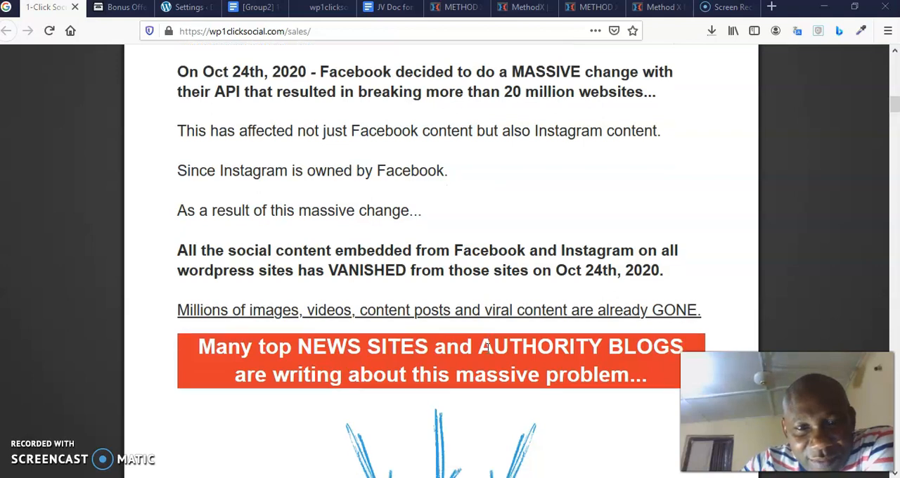
{"action": "scroll", "scroll_direction": "down", "scroll_amount": 3}
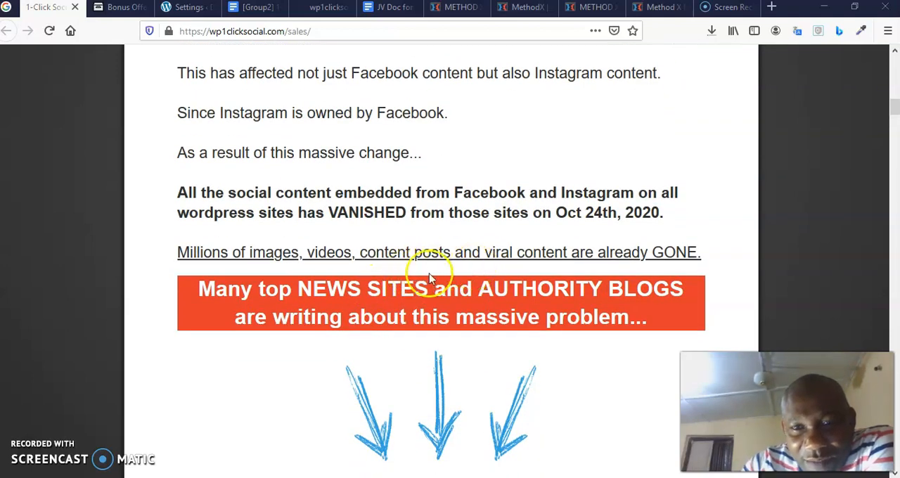
{"action": "scroll", "scroll_direction": "down", "scroll_amount": 3}
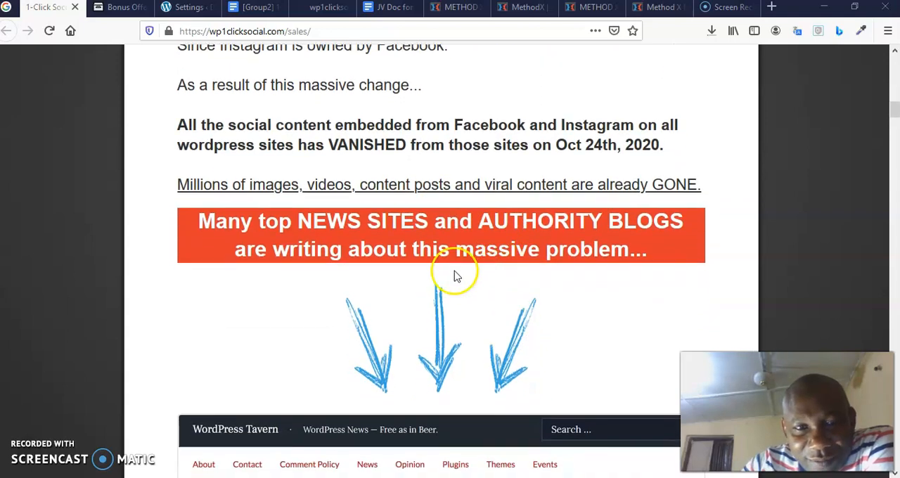
{"action": "mouse_move", "coordinate": [443, 267]}
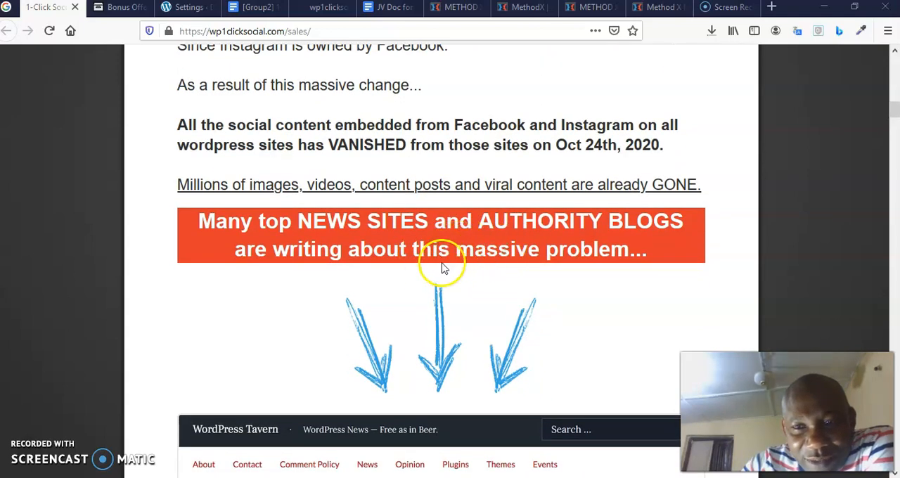
{"action": "mouse_move", "coordinate": [433, 273]}
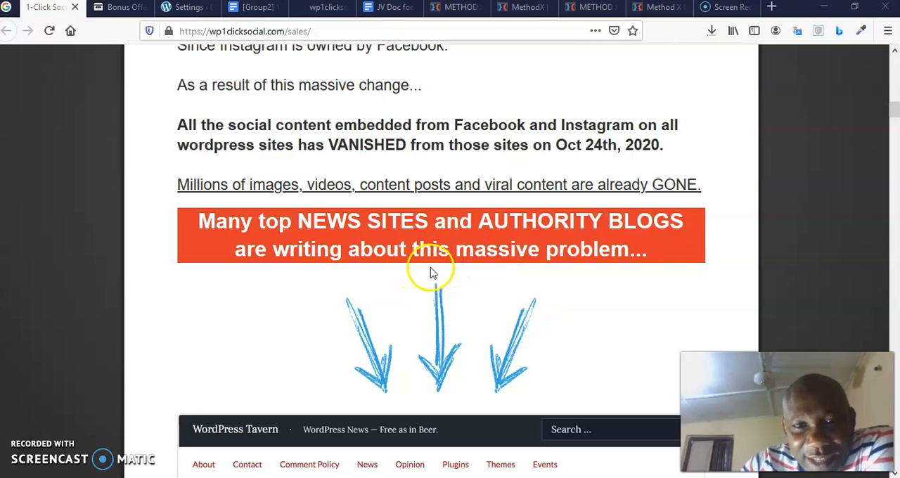
{"action": "scroll", "scroll_direction": "down", "scroll_amount": 3}
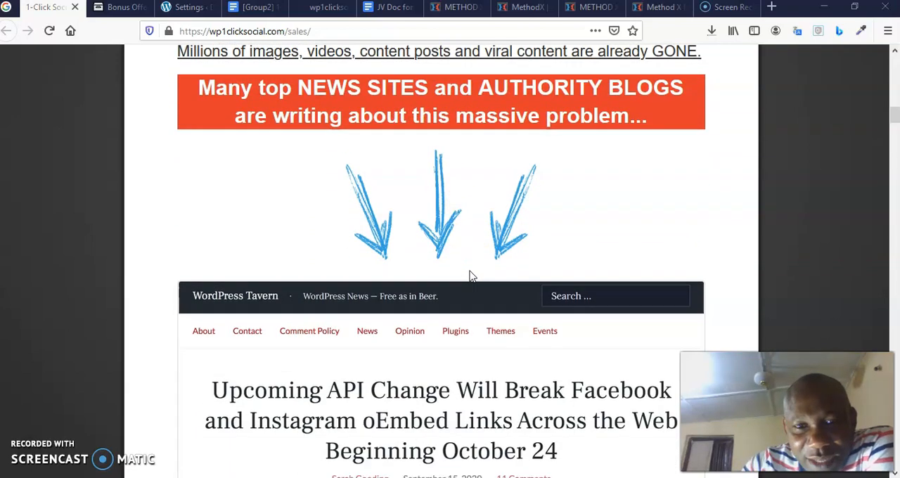
{"action": "scroll", "scroll_direction": "down", "scroll_amount": 3}
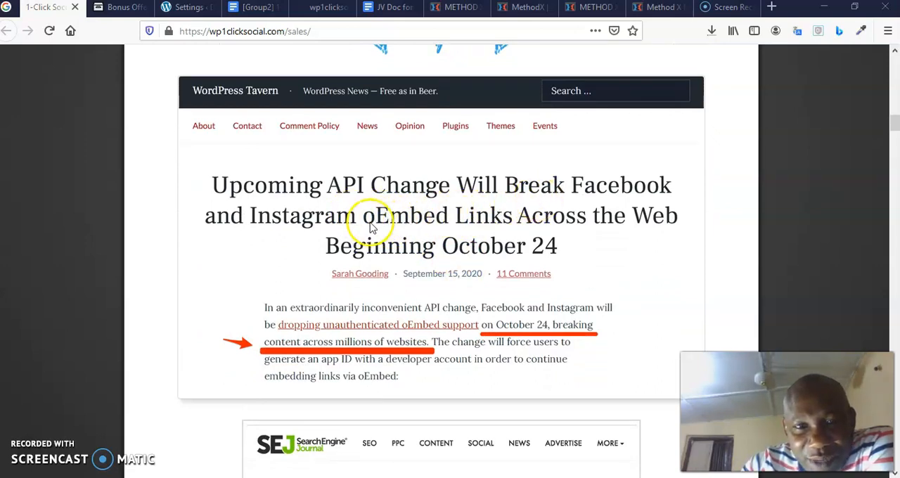
{"action": "mouse_move", "coordinate": [517, 232]}
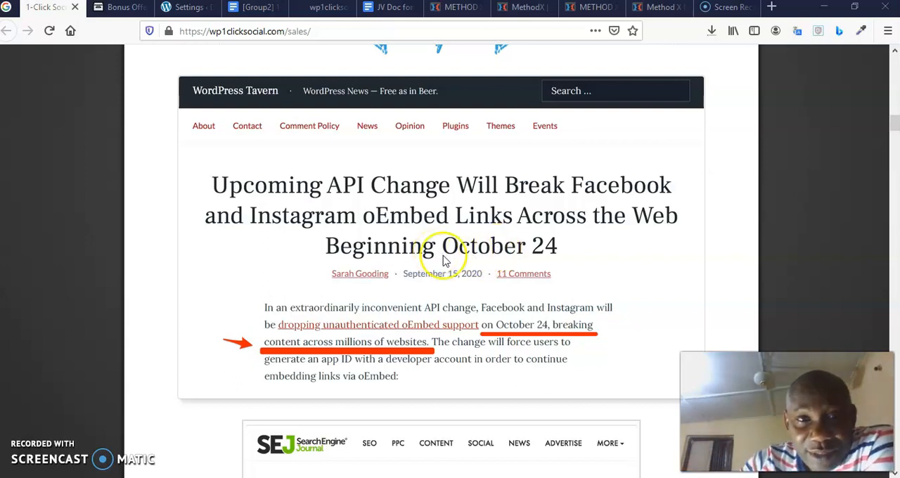
{"action": "mouse_move", "coordinate": [463, 290]}
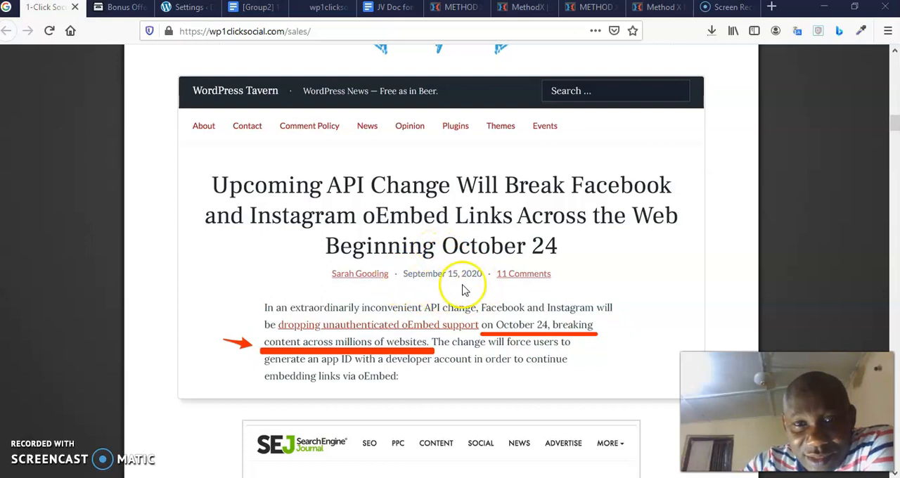
{"action": "mouse_move", "coordinate": [492, 274]}
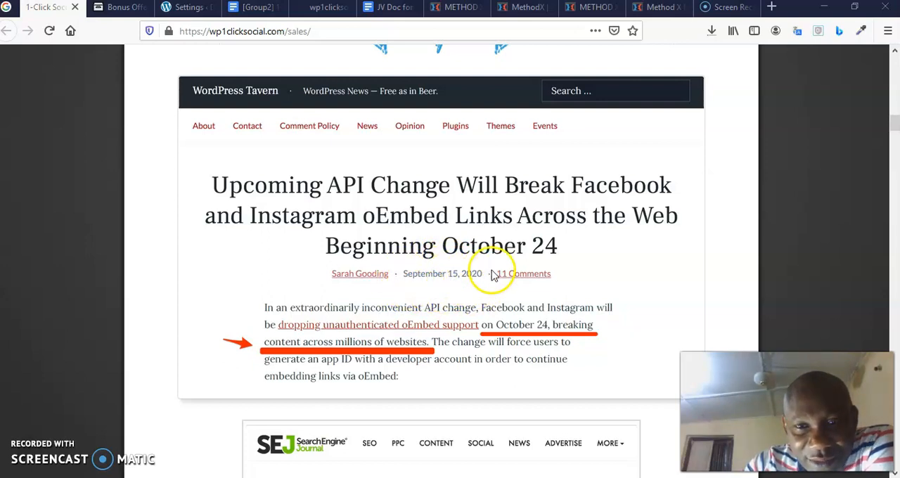
{"action": "scroll", "scroll_direction": "down", "scroll_amount": 3}
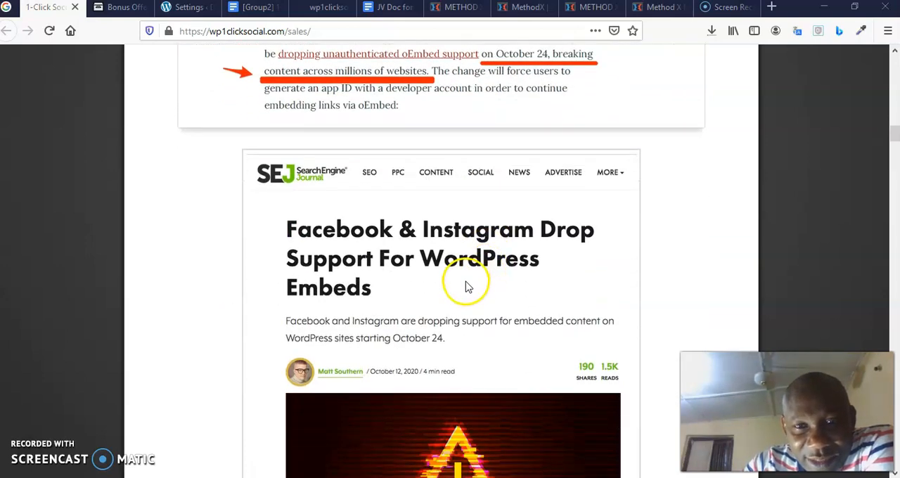
{"action": "mouse_move", "coordinate": [335, 287]}
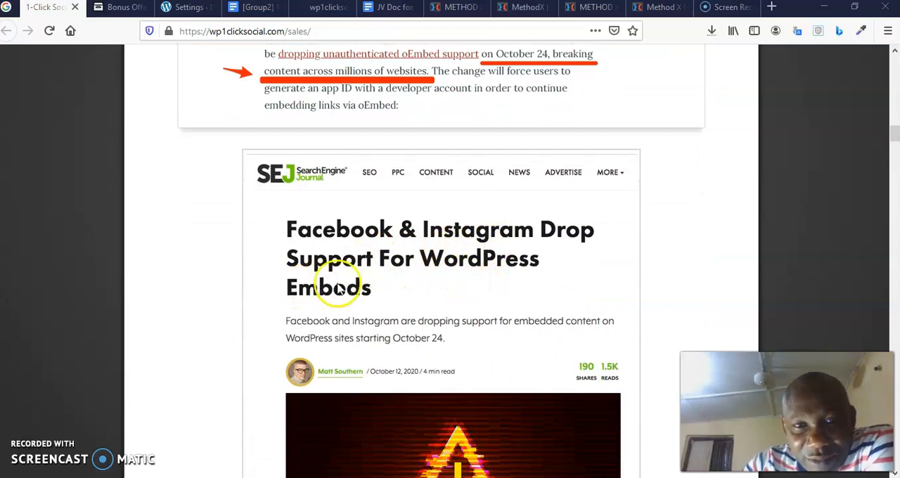
{"action": "scroll", "scroll_direction": "down", "scroll_amount": 3}
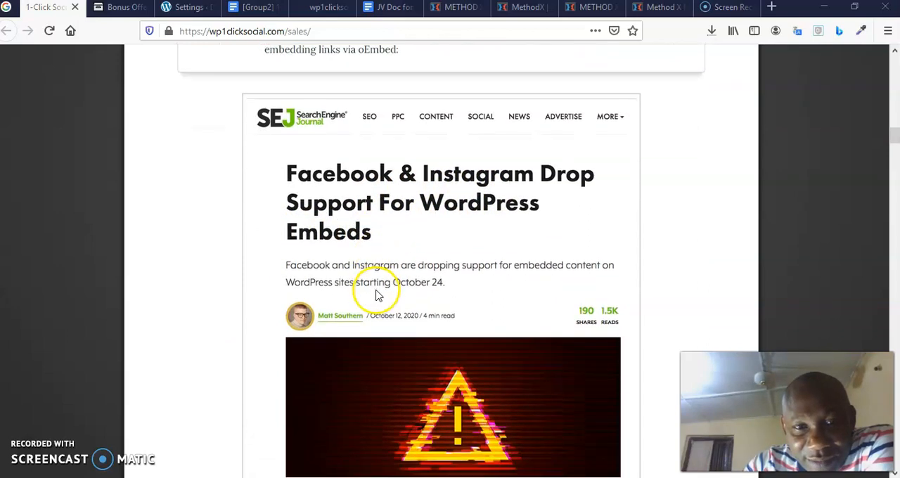
{"action": "scroll", "scroll_direction": "down", "scroll_amount": 3}
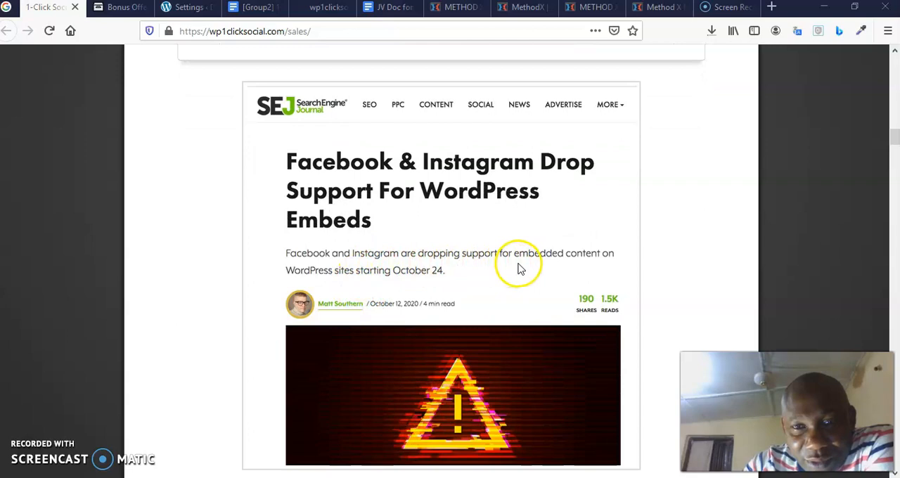
{"action": "mouse_move", "coordinate": [359, 276]}
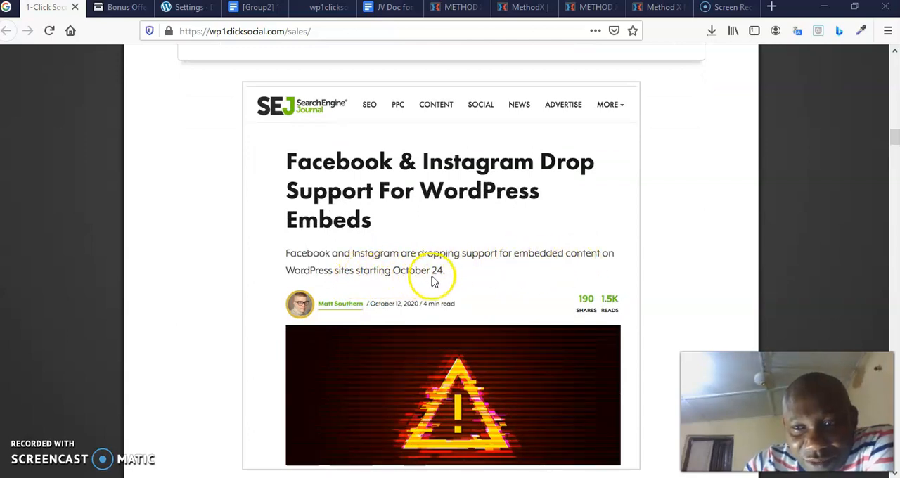
{"action": "scroll", "scroll_direction": "down", "scroll_amount": 3}
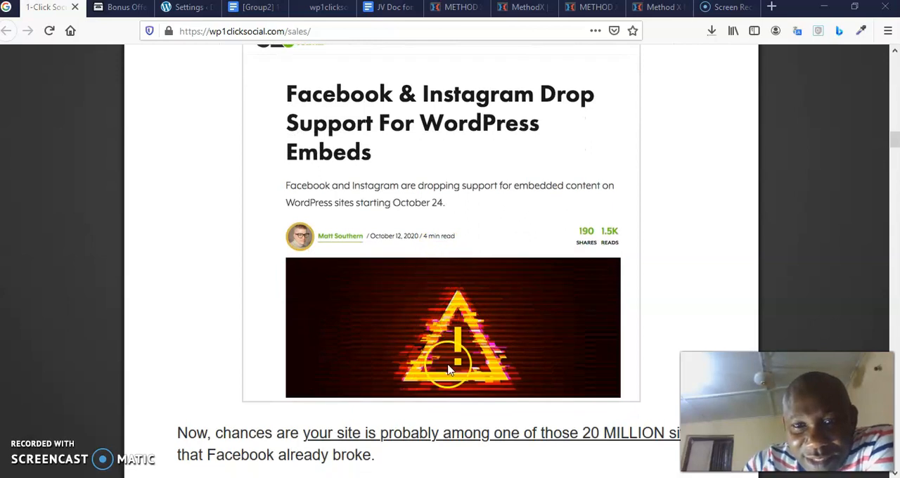
{"action": "mouse_move", "coordinate": [455, 336]}
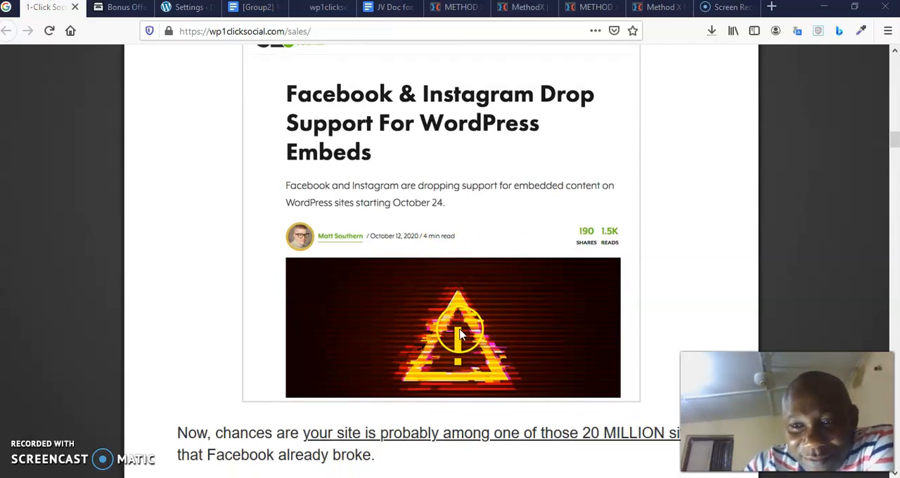
{"action": "scroll", "scroll_direction": "down", "scroll_amount": 3}
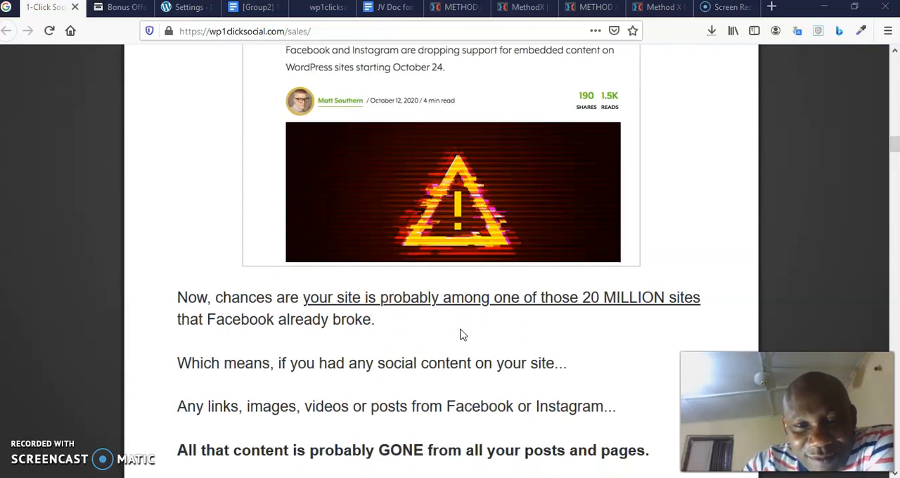
{"action": "scroll", "scroll_direction": "down", "scroll_amount": 3}
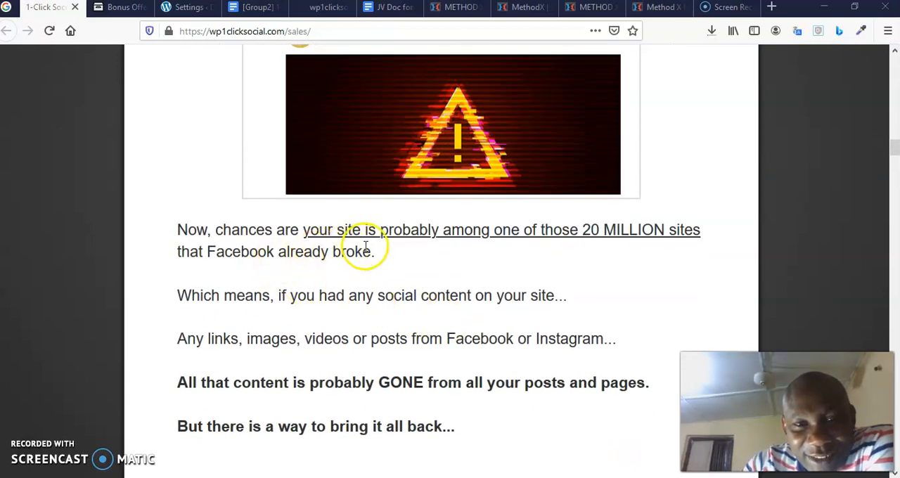
{"action": "mouse_move", "coordinate": [266, 246]}
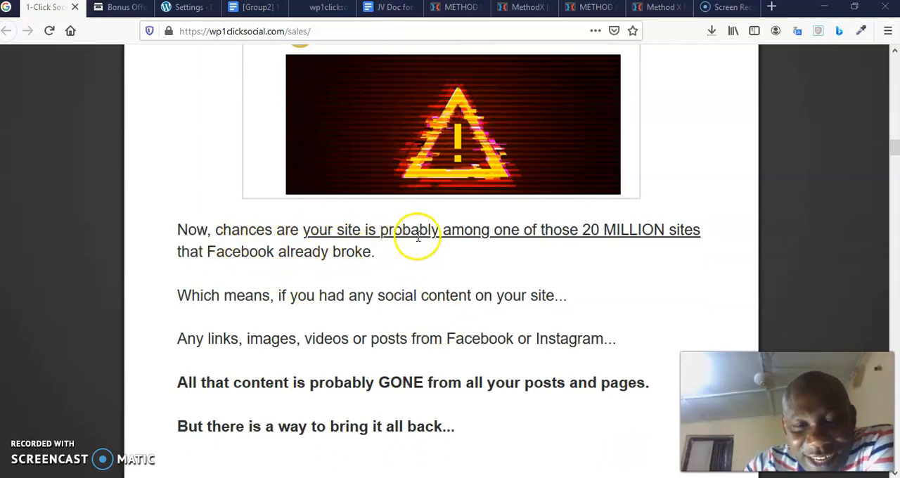
{"action": "mouse_move", "coordinate": [535, 229]}
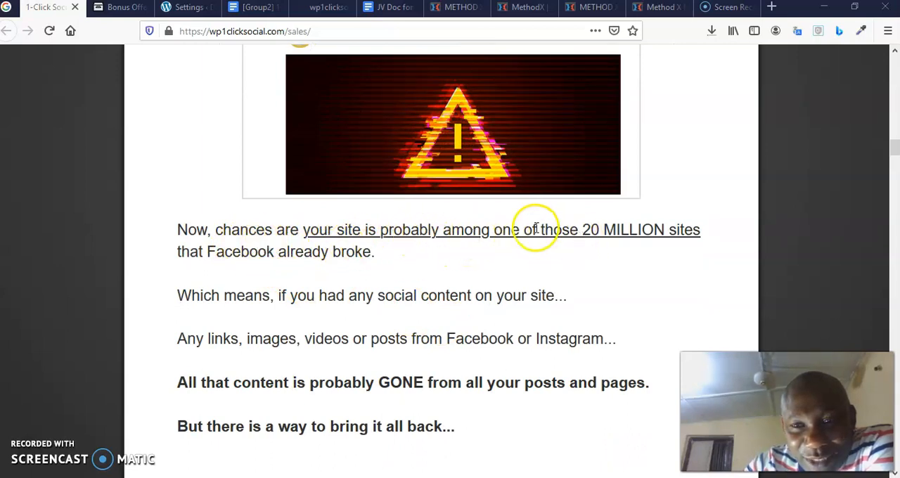
{"action": "mouse_move", "coordinate": [358, 267]}
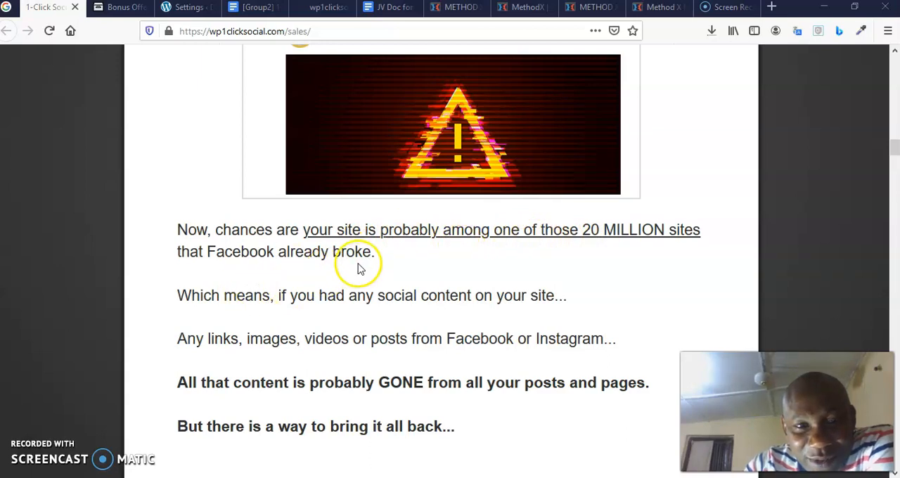
{"action": "scroll", "scroll_direction": "down", "scroll_amount": 3}
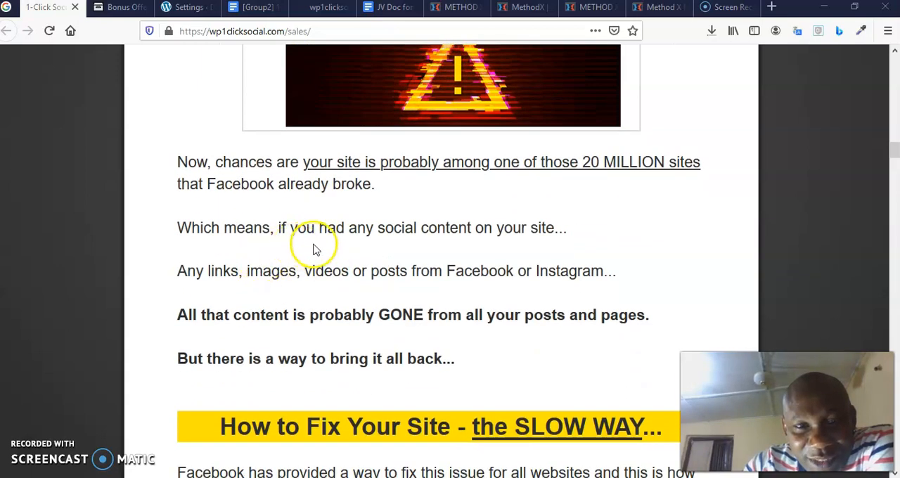
{"action": "mouse_move", "coordinate": [502, 234]}
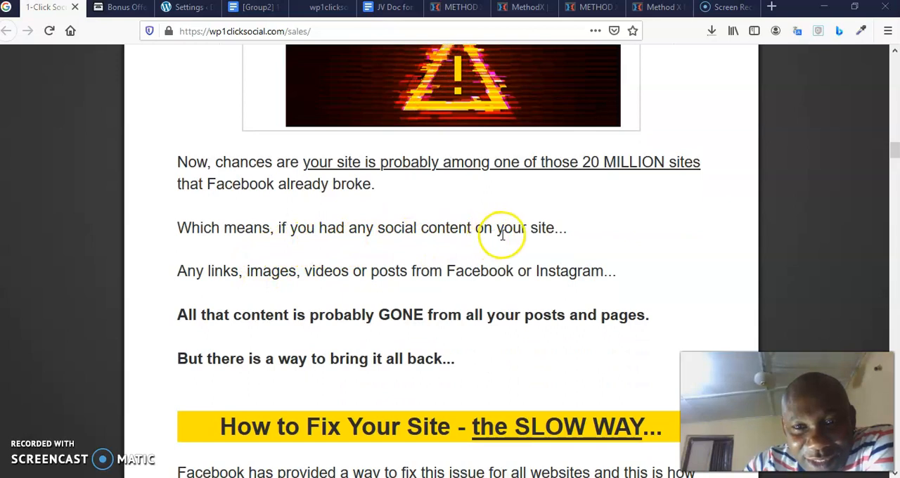
{"action": "mouse_move", "coordinate": [307, 284]}
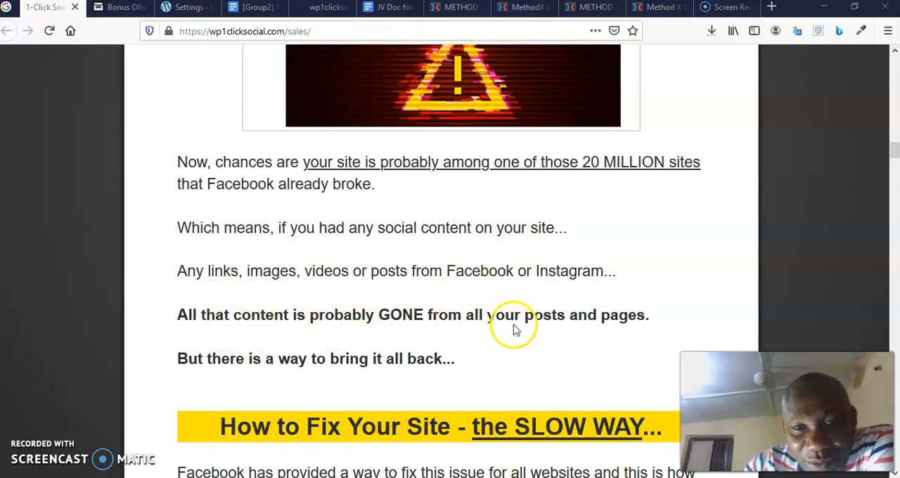
{"action": "mouse_move", "coordinate": [591, 322]}
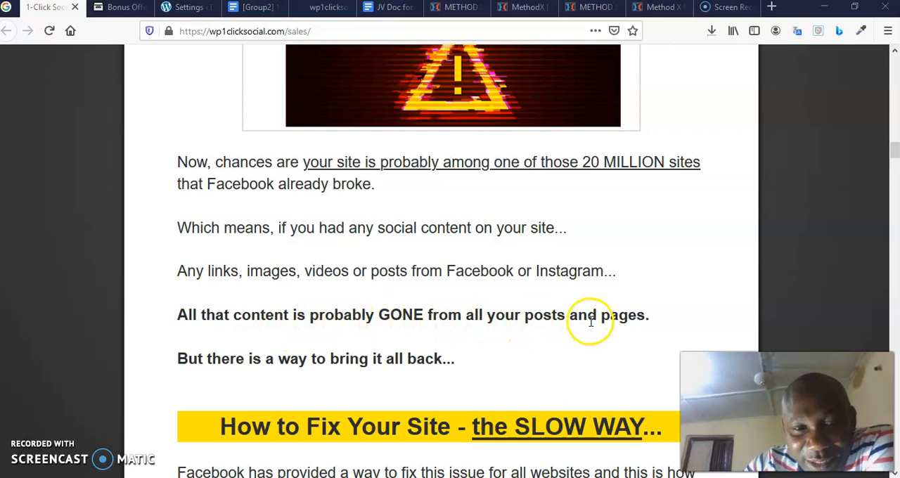
{"action": "mouse_move", "coordinate": [321, 377]}
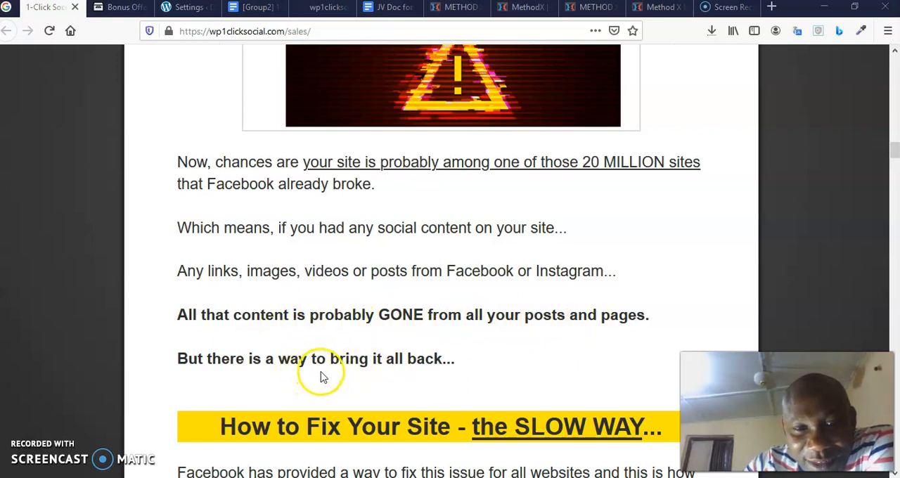
{"action": "mouse_move", "coordinate": [346, 371]}
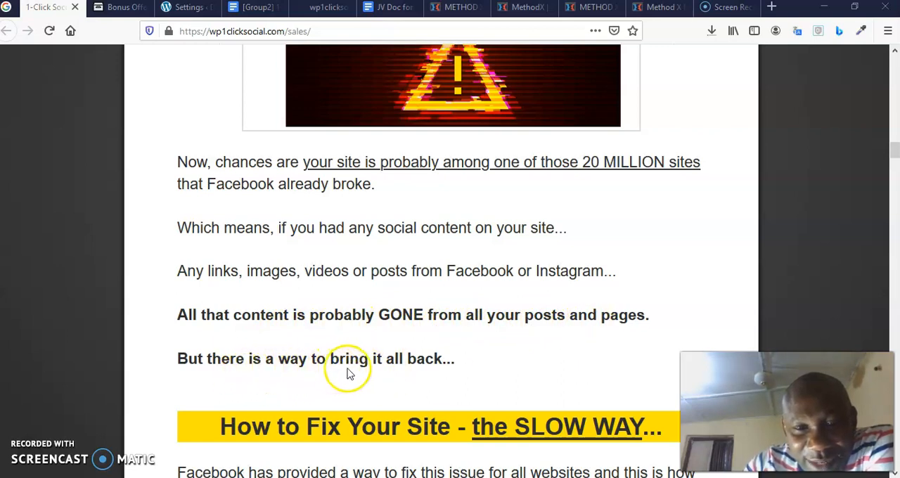
{"action": "mouse_move", "coordinate": [326, 345]}
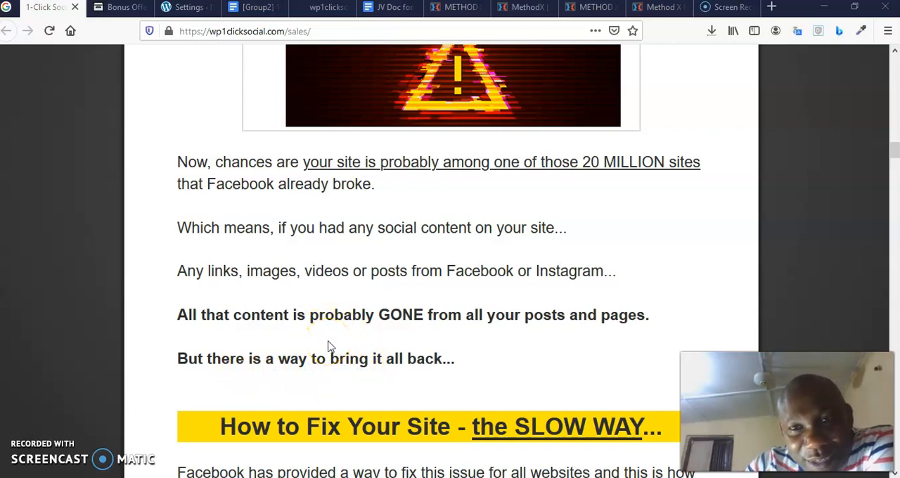
{"action": "scroll", "scroll_direction": "down", "scroll_amount": 3}
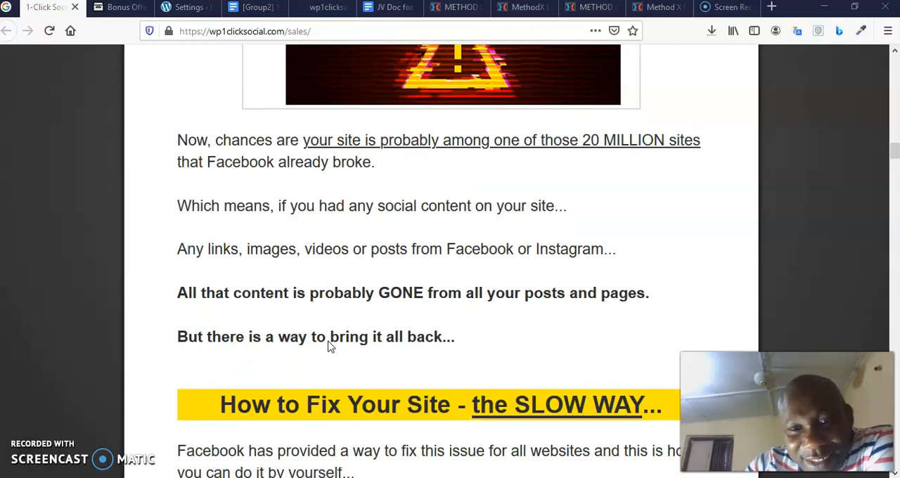
{"action": "scroll", "scroll_direction": "down", "scroll_amount": 3}
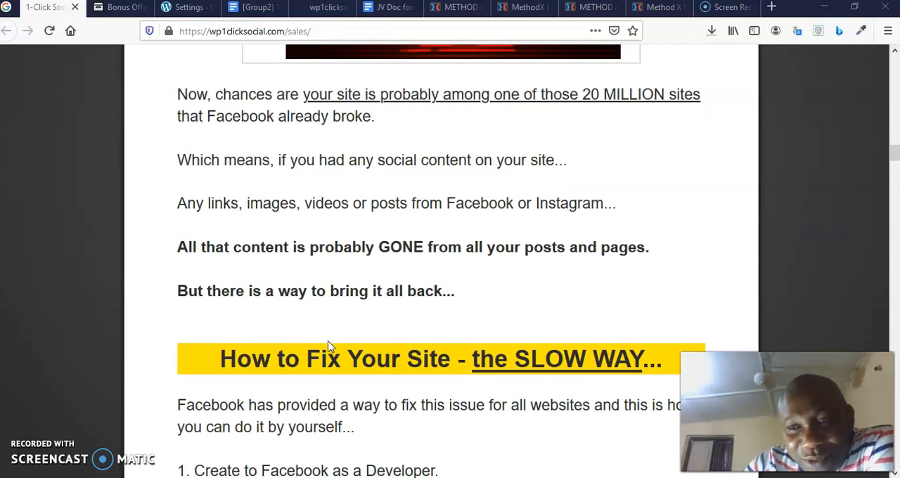
{"action": "scroll", "scroll_direction": "down", "scroll_amount": 3}
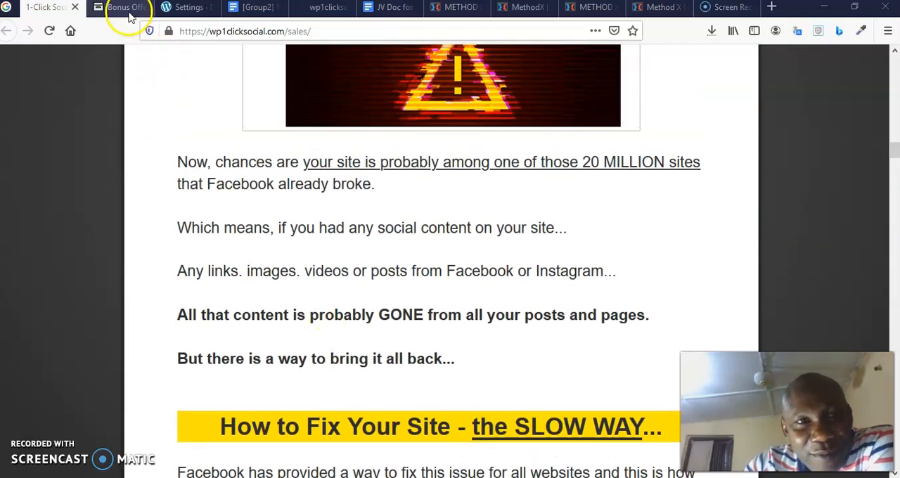
- Switch to the WordPress admin tab showing the 1-Click Social Settings with automatic and manual re-enable options
{"action": "left_click", "coordinate": [188, 7]}
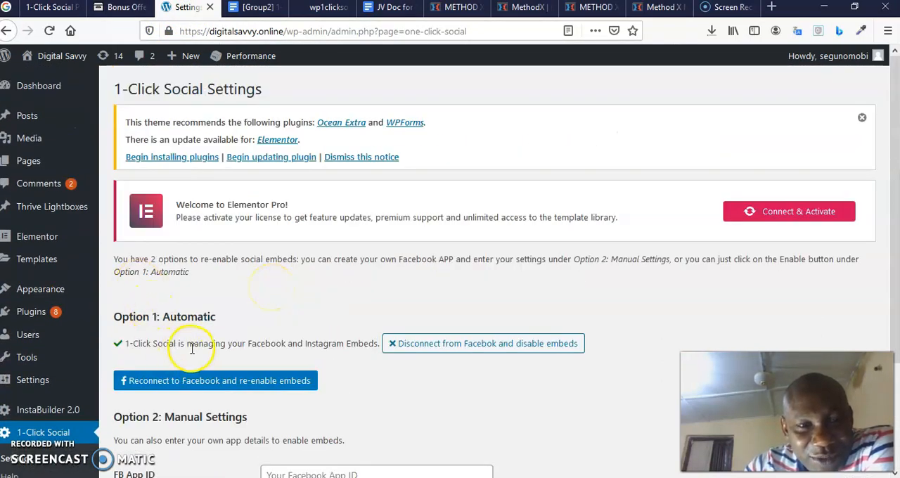
{"action": "mouse_move", "coordinate": [298, 346]}
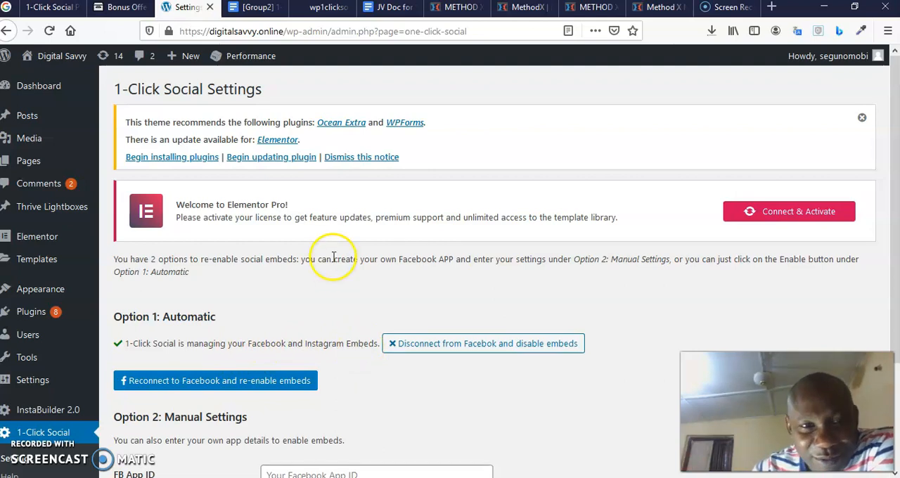
{"action": "mouse_move", "coordinate": [299, 312]}
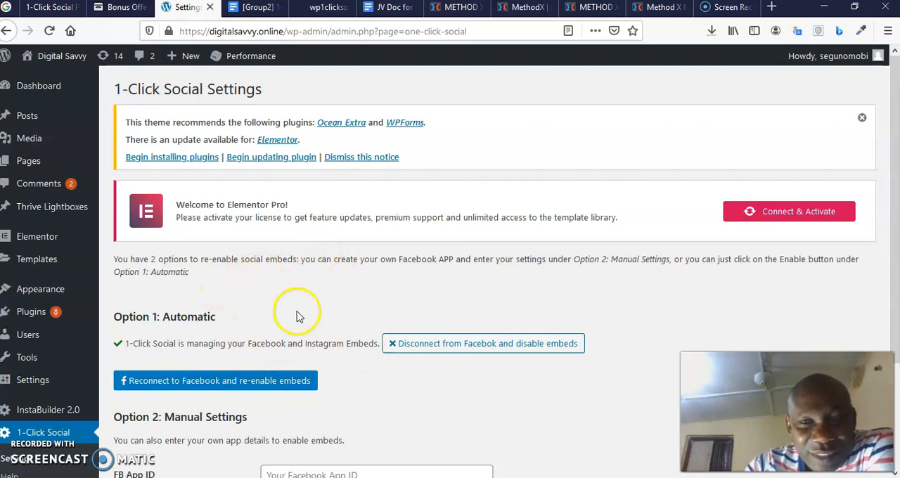
{"action": "scroll", "scroll_direction": "down", "scroll_amount": 3}
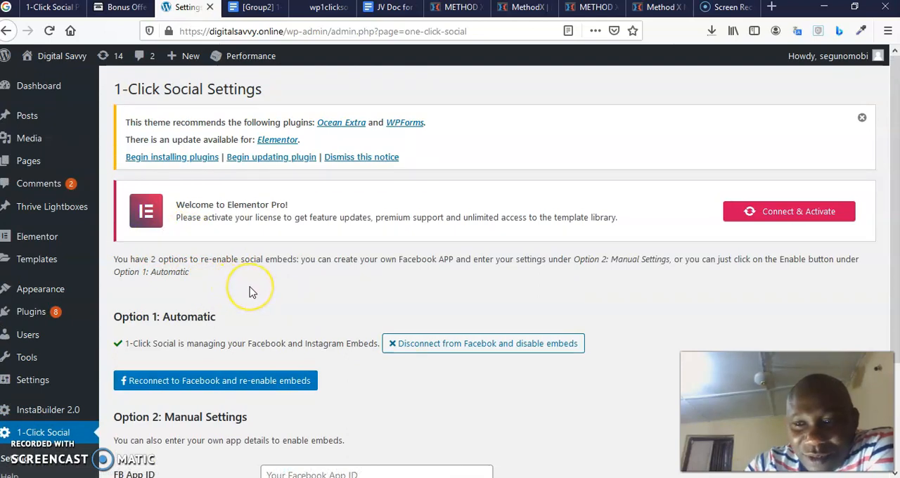
{"action": "mouse_move", "coordinate": [29, 138]}
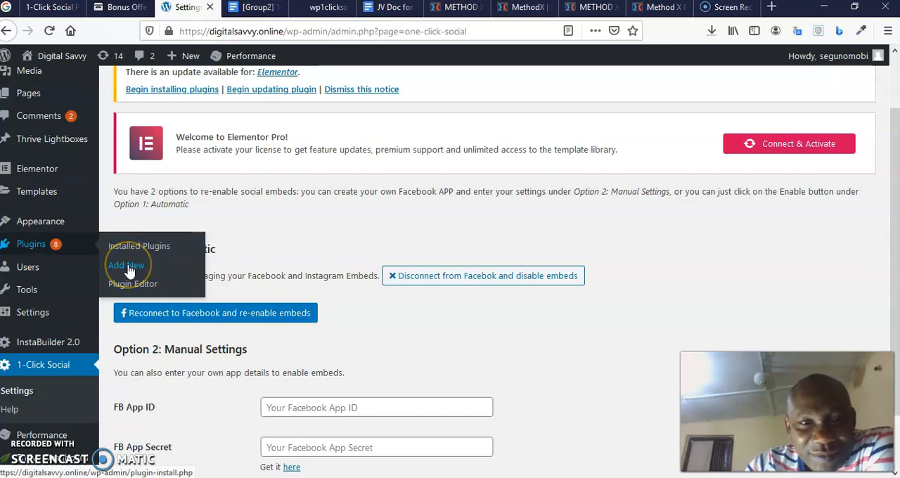
{"action": "mouse_move", "coordinate": [126, 270]}
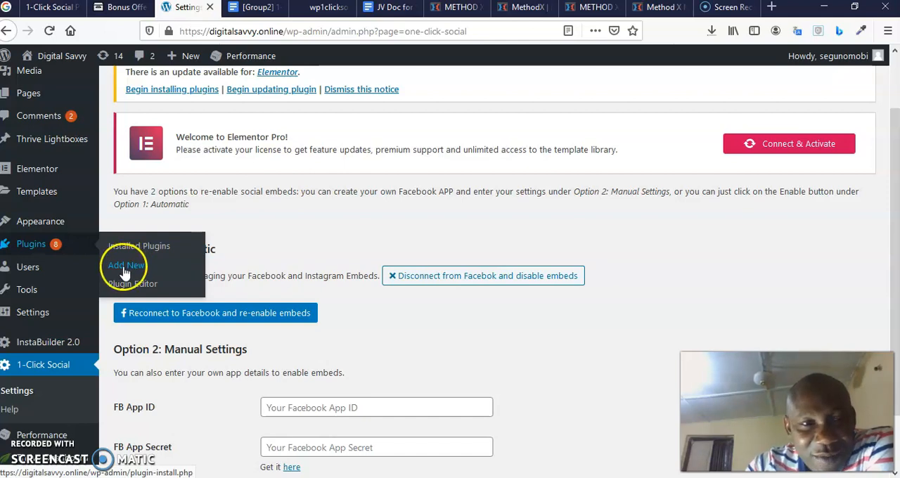
- Go to Plugins > Add New, choose Upload Plugin and browse for a zip file
{"action": "left_click", "coordinate": [127, 264]}
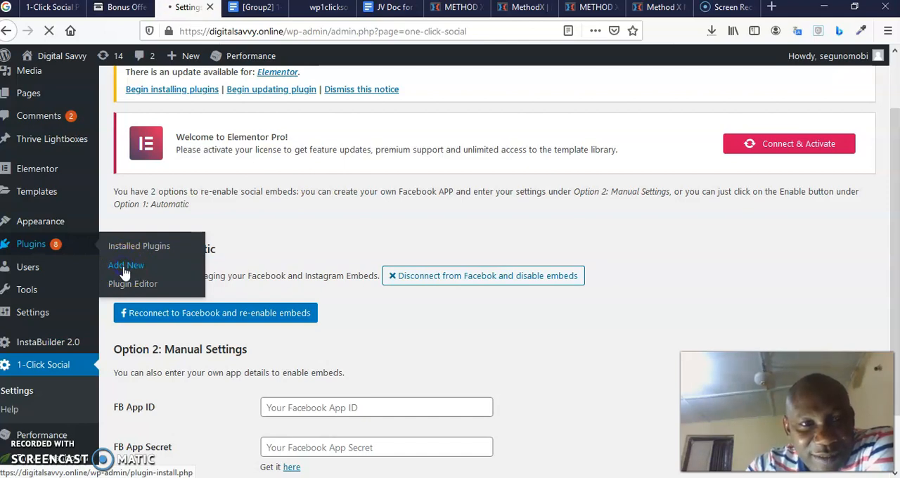
{"action": "left_click", "coordinate": [126, 264]}
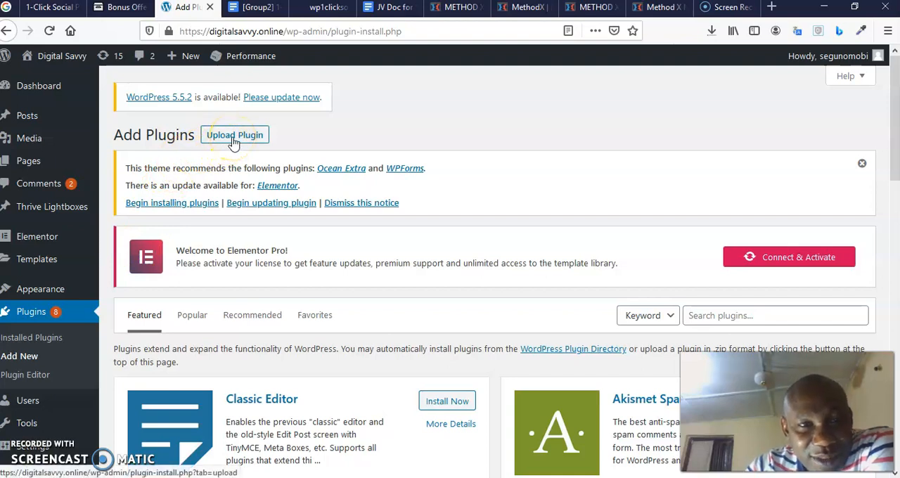
{"action": "left_click", "coordinate": [233, 135]}
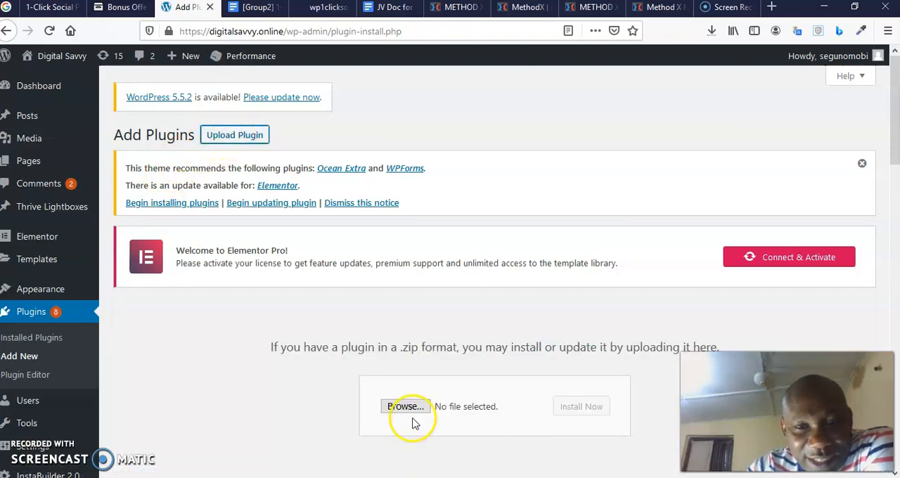
{"action": "left_click", "coordinate": [405, 406]}
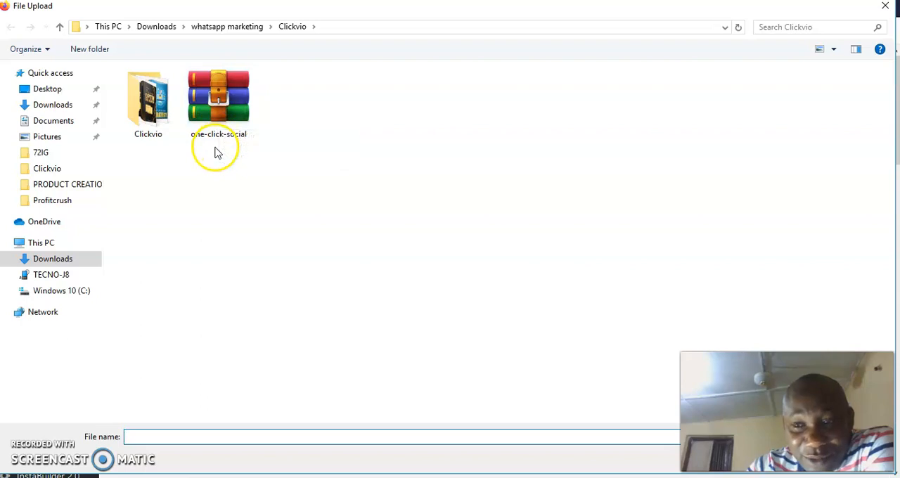
{"action": "mouse_move", "coordinate": [218, 105]}
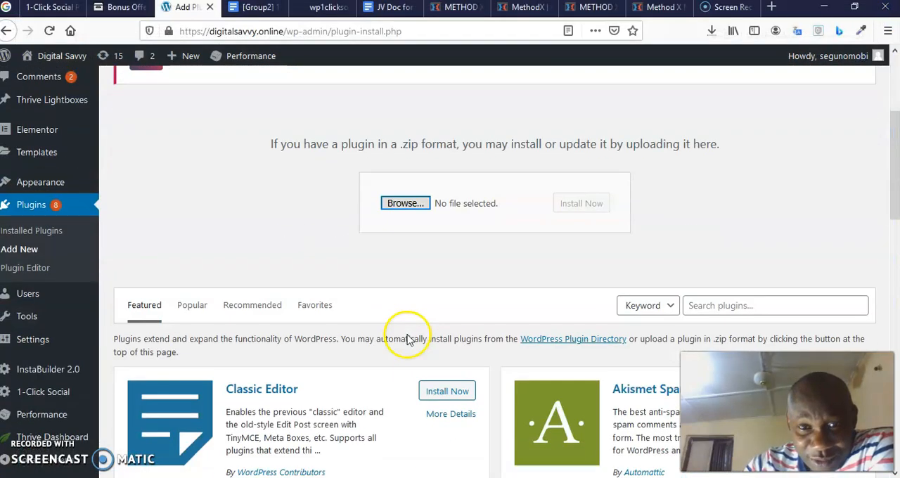
- Look at the one-click-social zip in Downloads, leaving the upload form with no file chosen
{"action": "scroll", "scroll_direction": "down", "scroll_amount": 3}
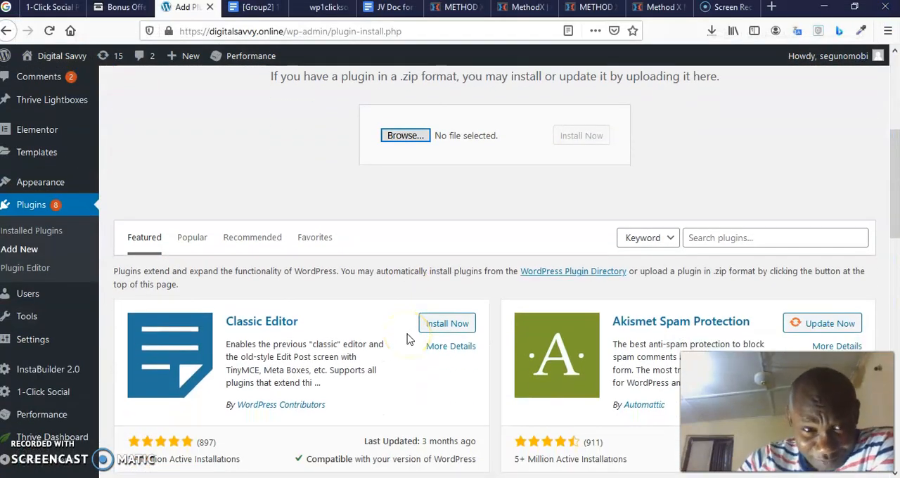
{"action": "scroll", "scroll_direction": "down", "scroll_amount": 3}
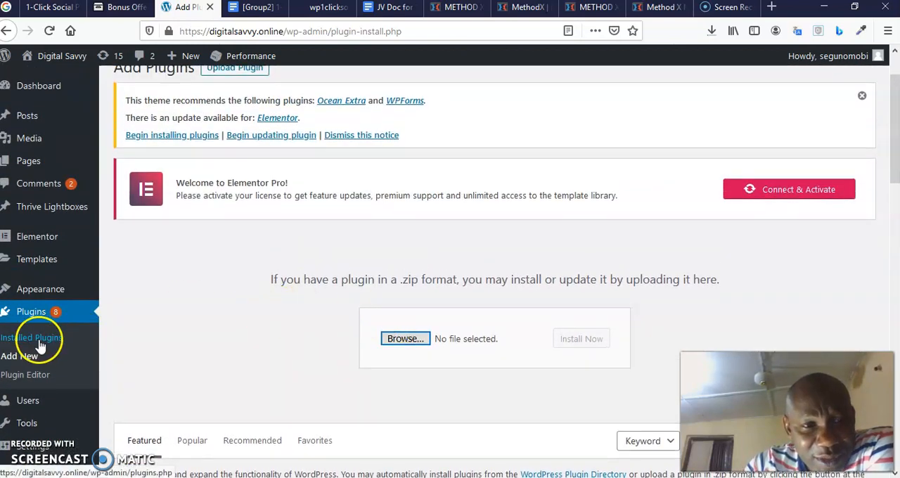
- Open Installed Plugins and confirm 1-Click Social shows as active with a Deactivate link
{"action": "left_click", "coordinate": [31, 338]}
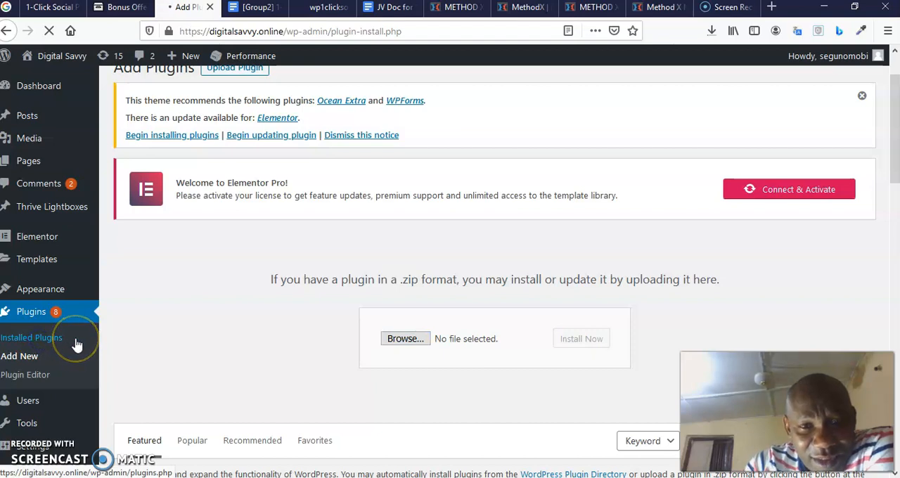
{"action": "mouse_move", "coordinate": [84, 345]}
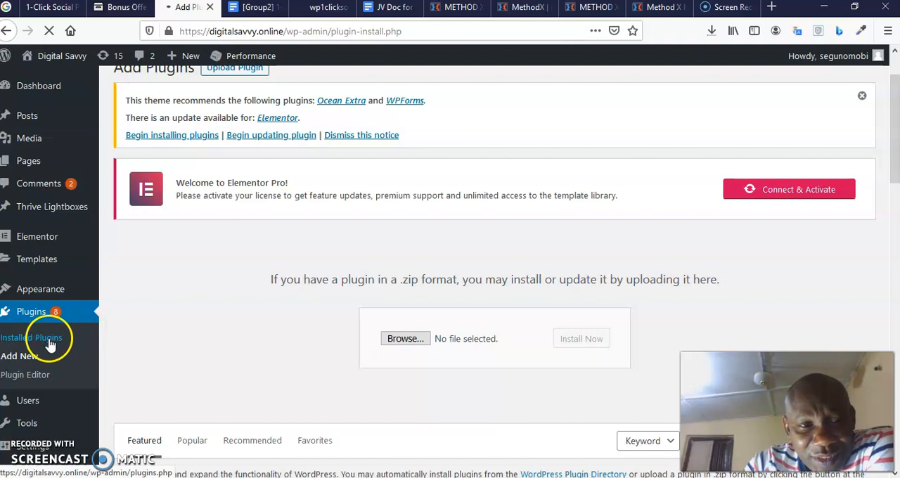
{"action": "left_click", "coordinate": [31, 337]}
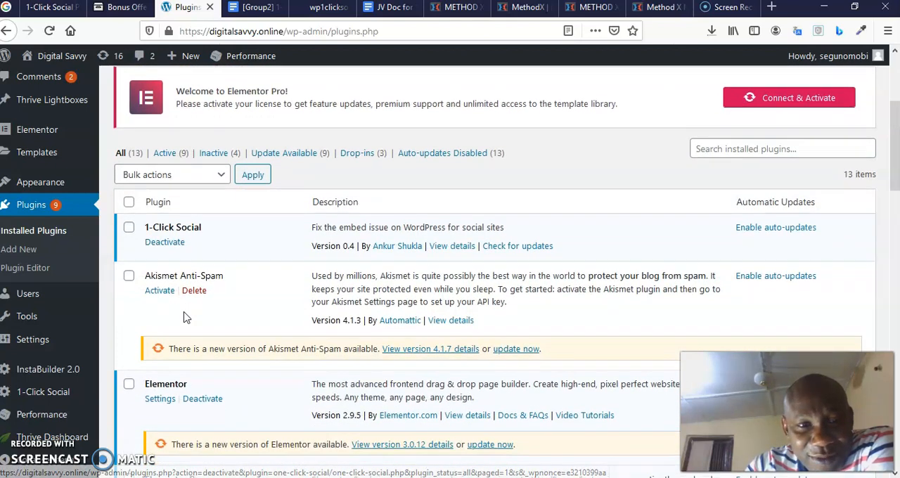
{"action": "scroll", "scroll_direction": "down", "scroll_amount": 3}
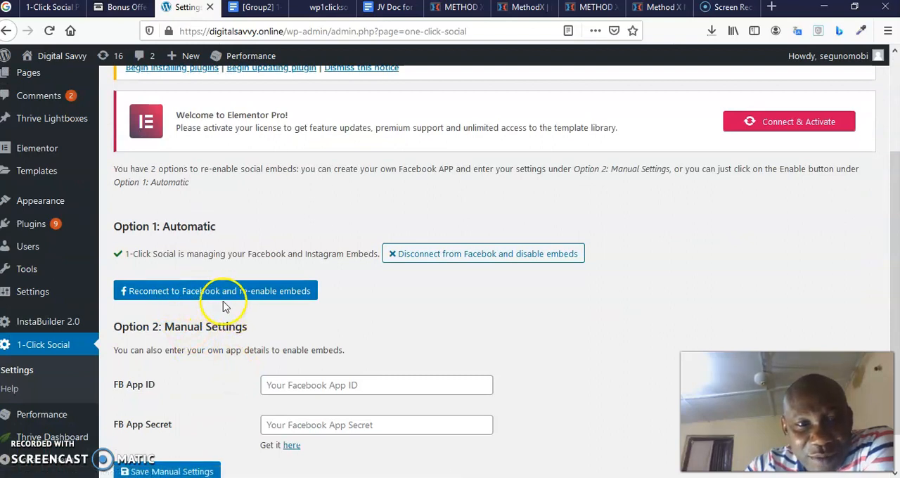
{"action": "mouse_move", "coordinate": [232, 343]}
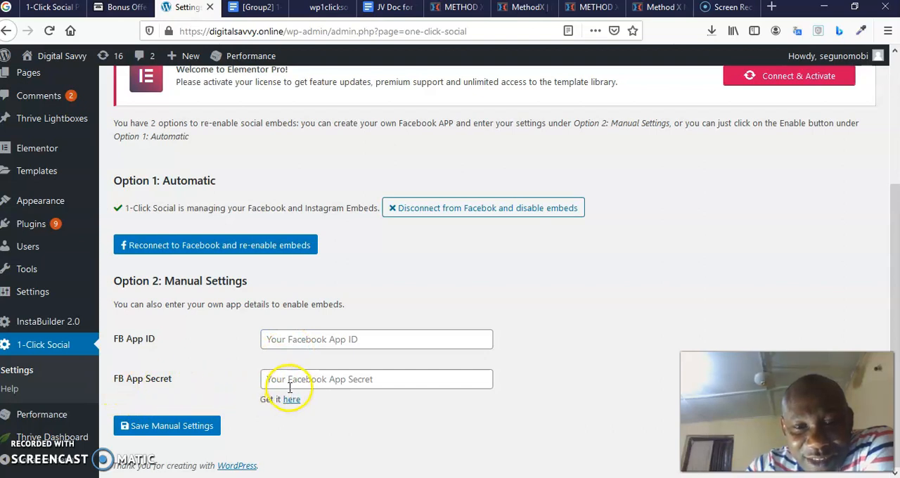
{"action": "mouse_move", "coordinate": [291, 399]}
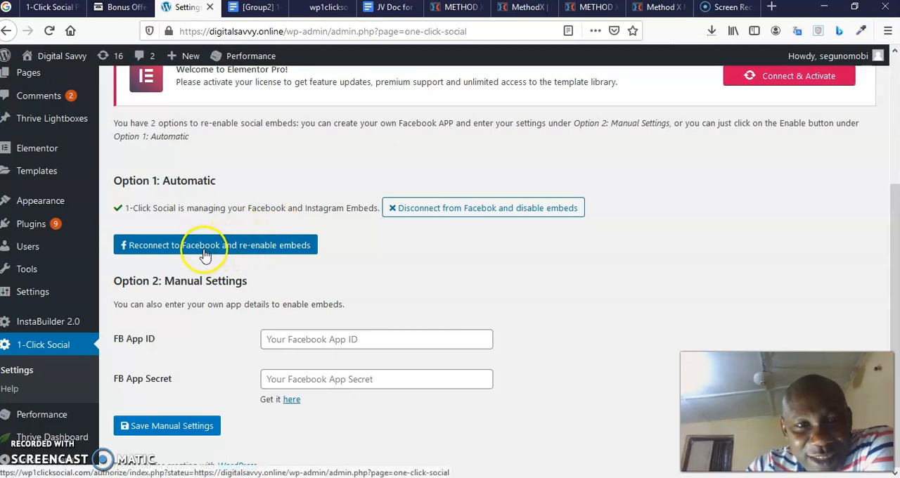
{"action": "mouse_move", "coordinate": [234, 255]}
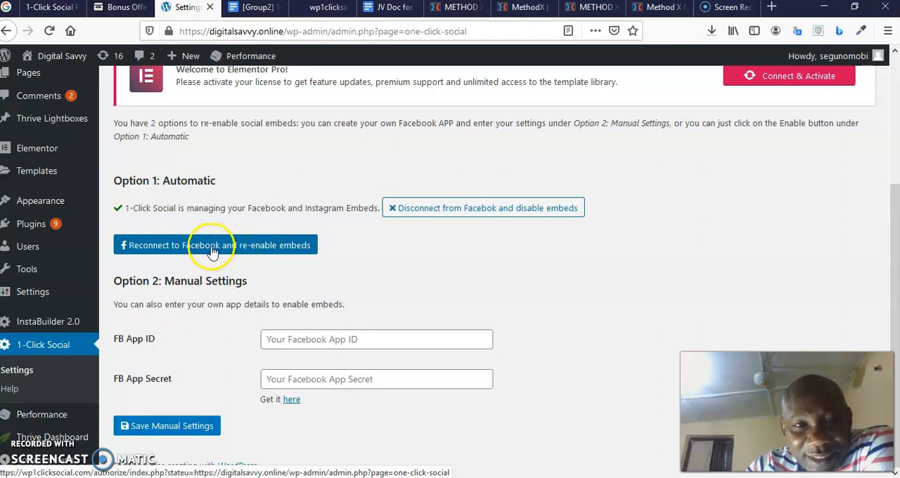
{"action": "mouse_move", "coordinate": [155, 253]}
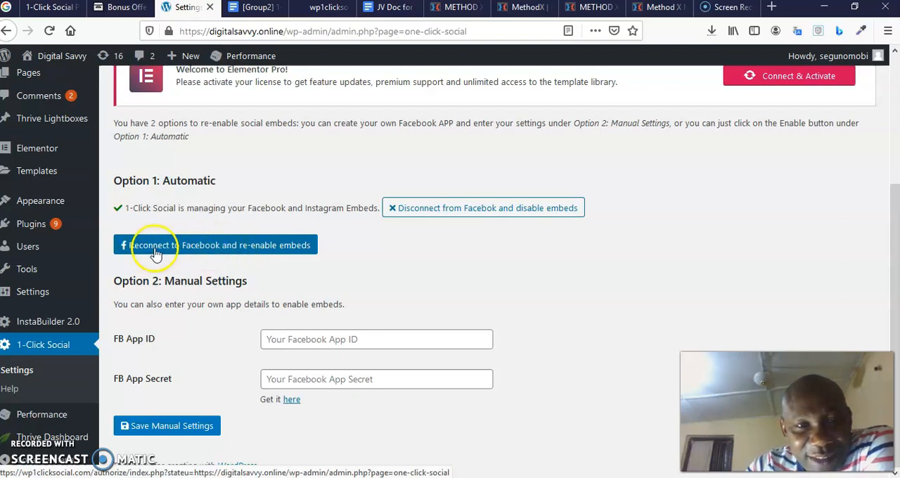
{"action": "mouse_move", "coordinate": [205, 253]}
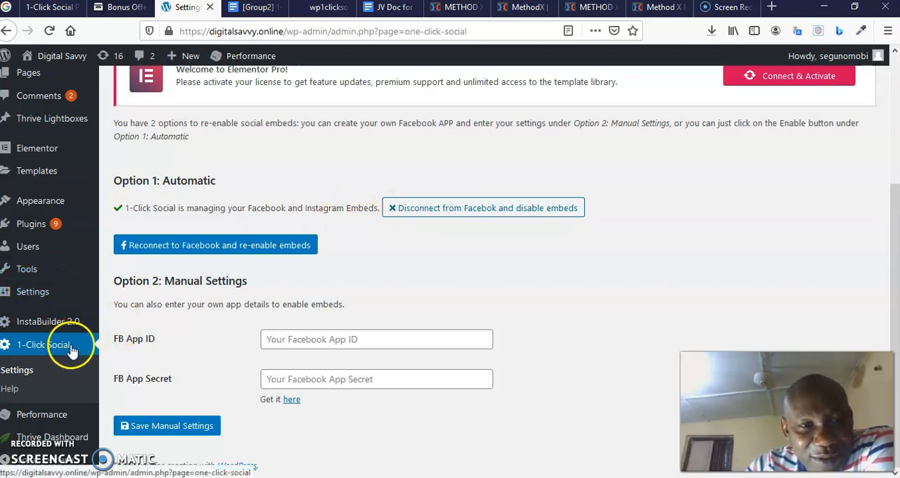
{"action": "mouse_move", "coordinate": [434, 225]}
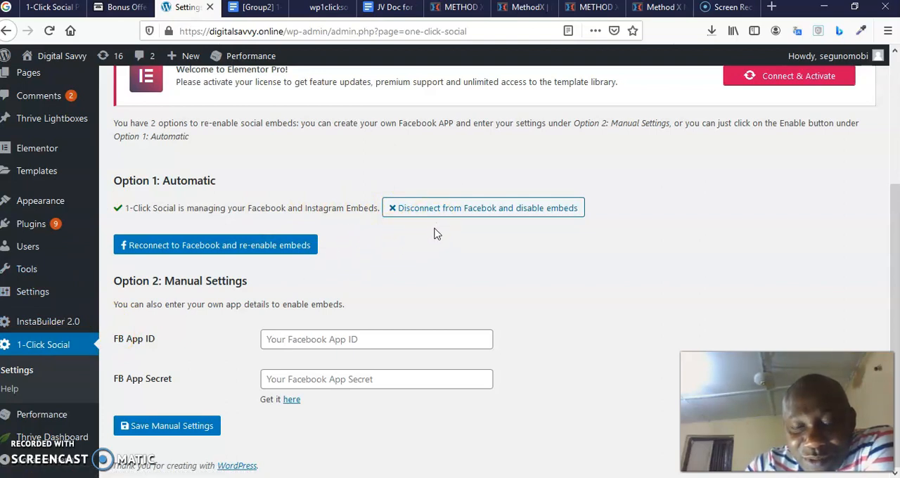
{"action": "mouse_move", "coordinate": [440, 234]}
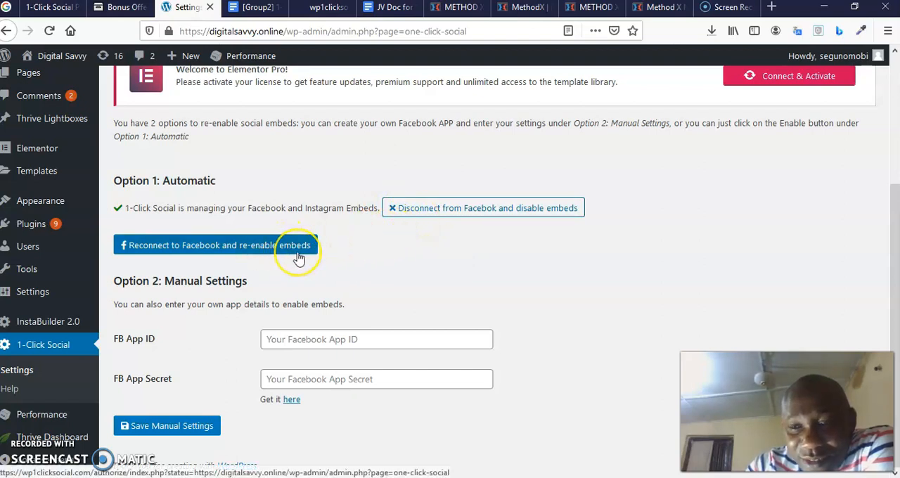
{"action": "mouse_move", "coordinate": [281, 256]}
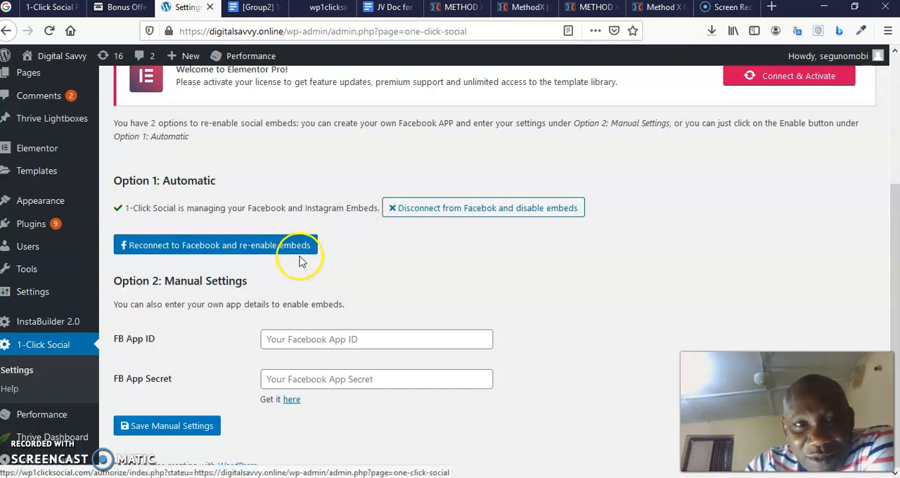
{"action": "mouse_move", "coordinate": [292, 261]}
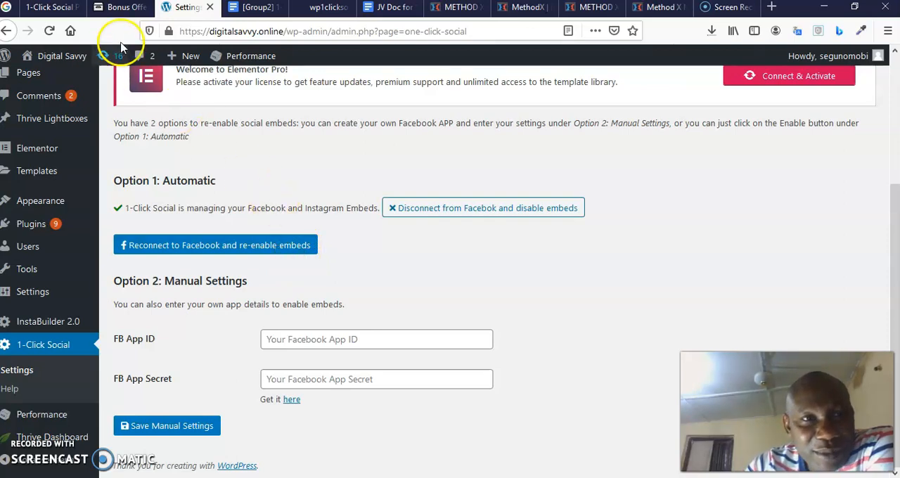
- Switch to the bonuscrate bonus page and scroll through the upsell price list
{"action": "left_click", "coordinate": [118, 9]}
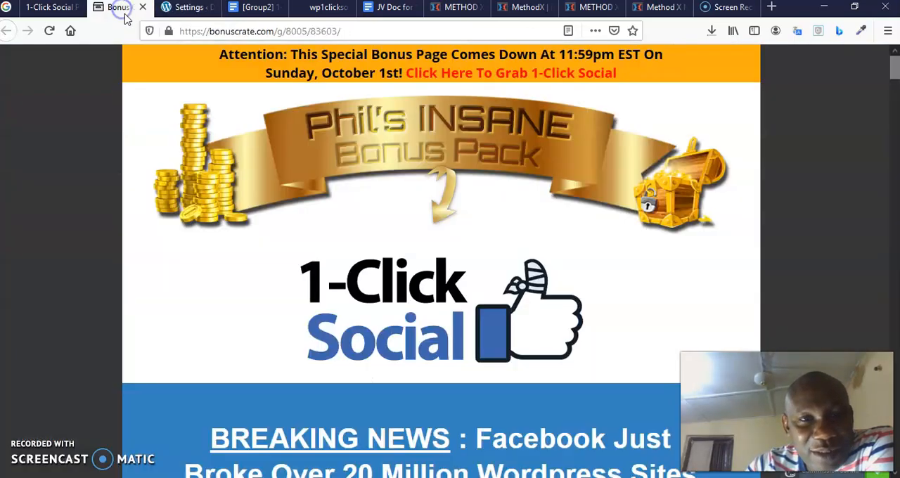
{"action": "scroll", "scroll_direction": "down", "scroll_amount": 3}
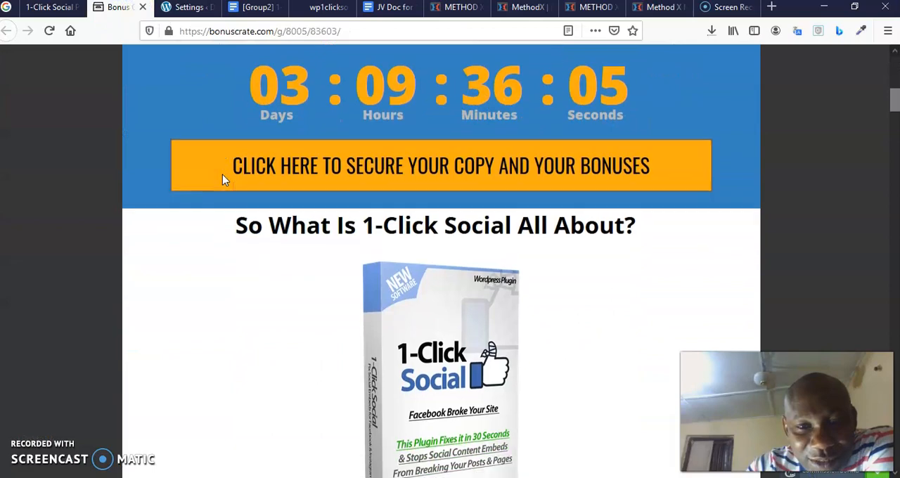
{"action": "scroll", "scroll_direction": "down", "scroll_amount": 3}
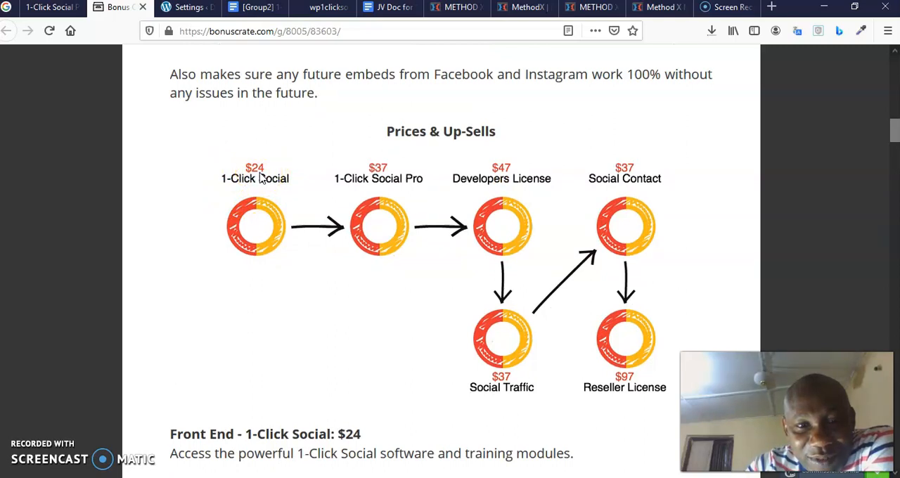
{"action": "scroll", "scroll_direction": "down", "scroll_amount": 3}
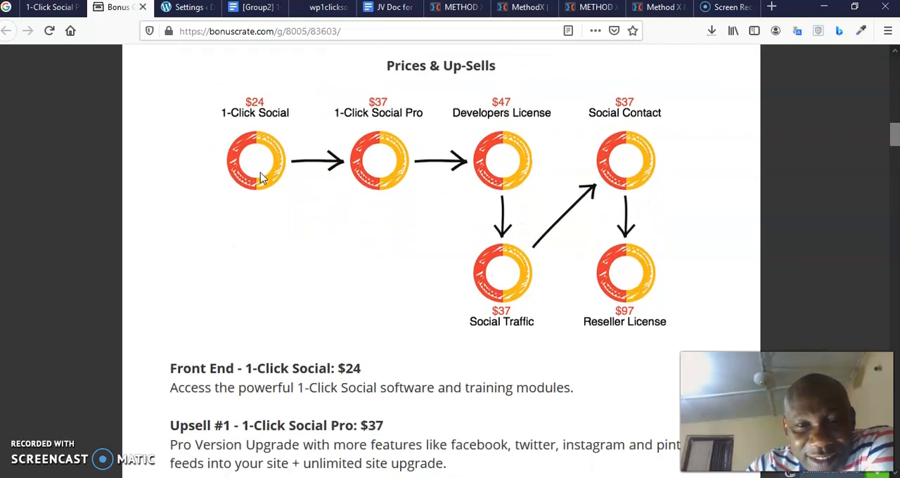
{"action": "scroll", "scroll_direction": "down", "scroll_amount": 3}
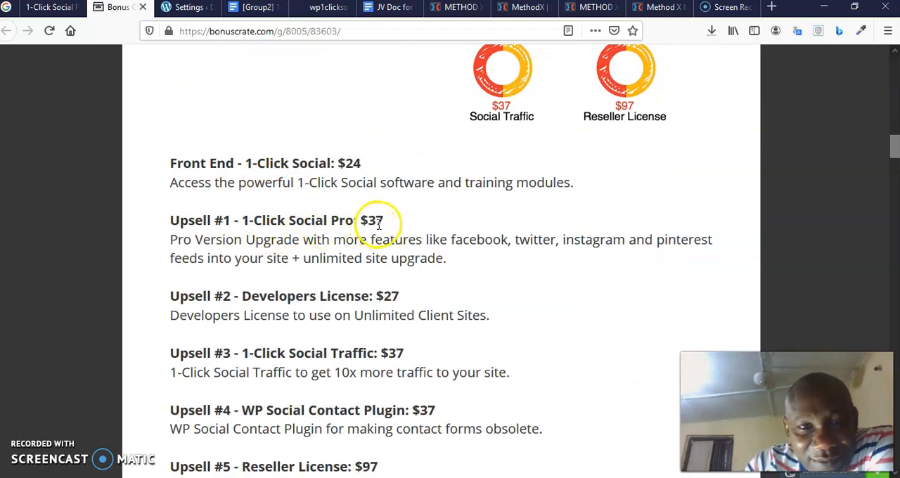
{"action": "mouse_move", "coordinate": [323, 242]}
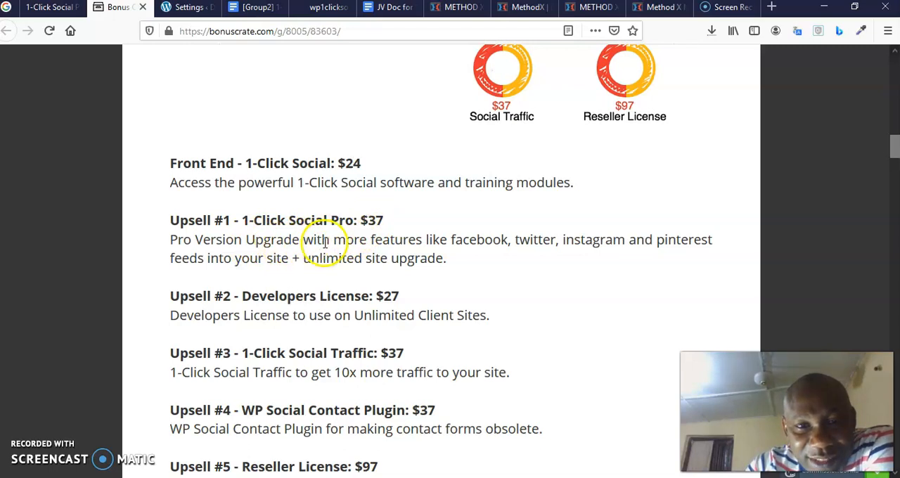
{"action": "mouse_move", "coordinate": [554, 247]}
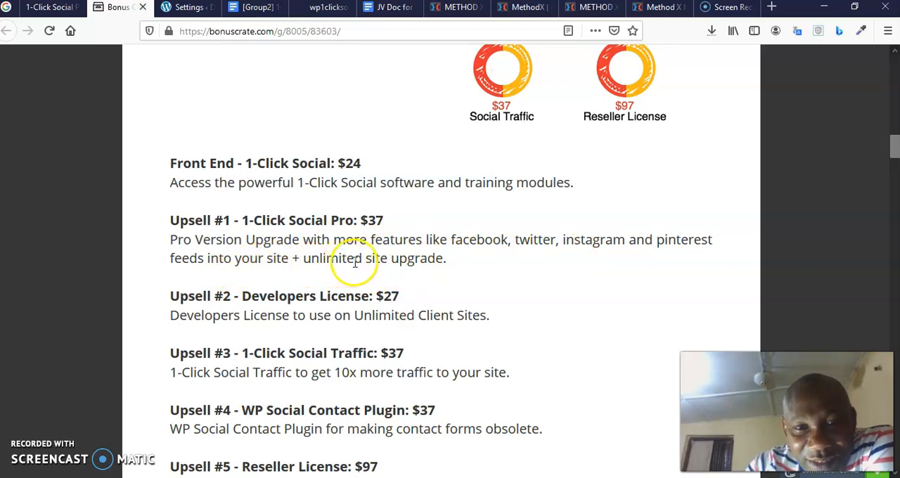
- Continue down to the 'Here's Are Some Key Benefits' bullets and the money-back guarantee line
{"action": "scroll", "scroll_direction": "down", "scroll_amount": 3}
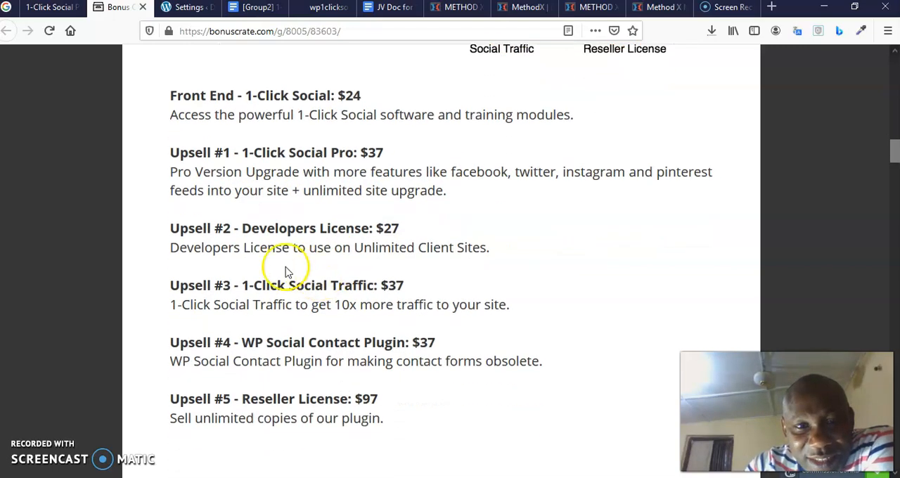
{"action": "mouse_move", "coordinate": [330, 232]}
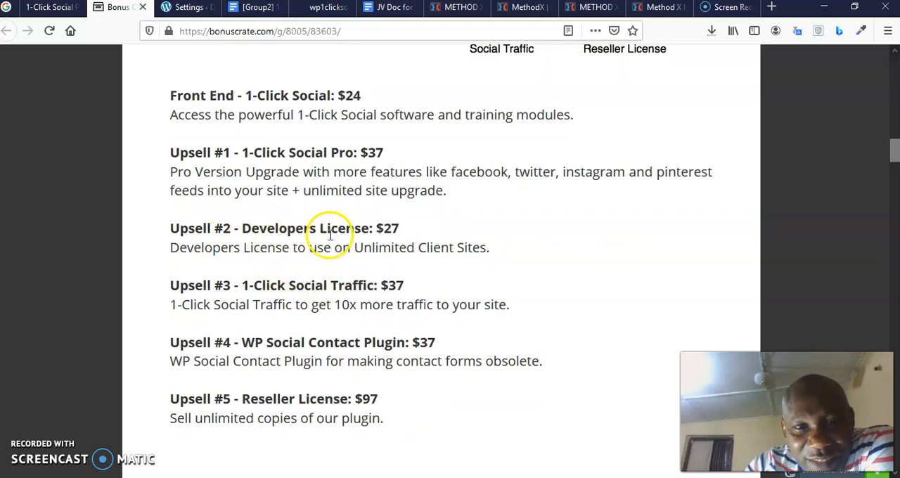
{"action": "mouse_move", "coordinate": [397, 236]}
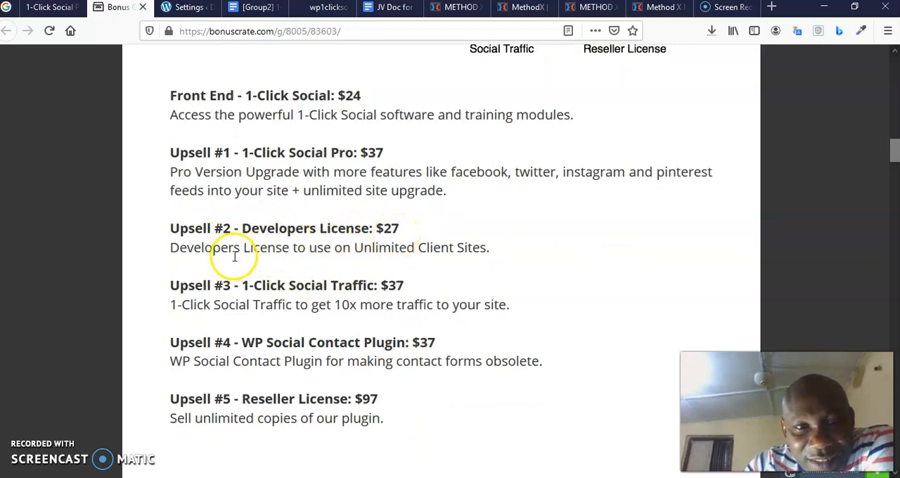
{"action": "mouse_move", "coordinate": [373, 256]}
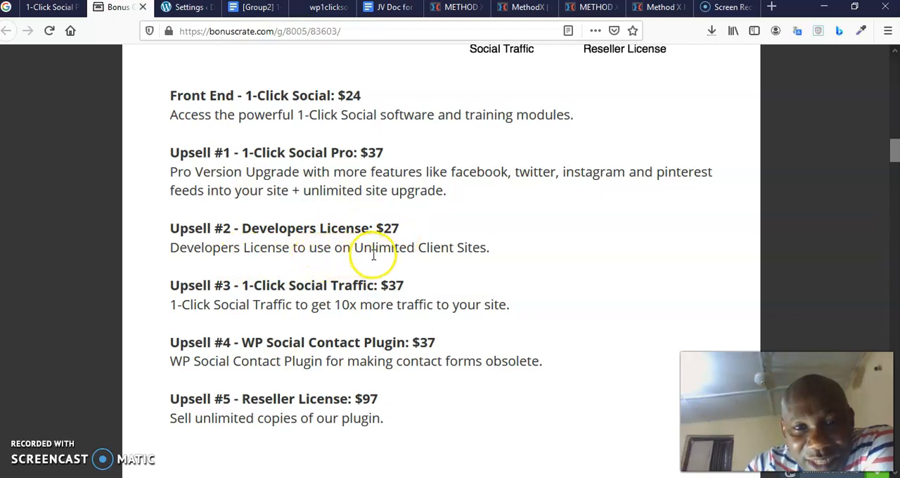
{"action": "mouse_move", "coordinate": [307, 293]}
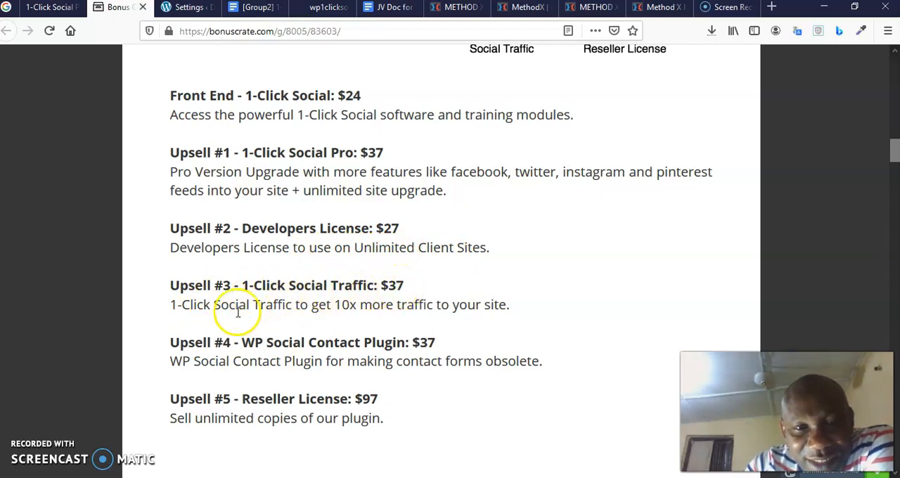
{"action": "mouse_move", "coordinate": [320, 305]}
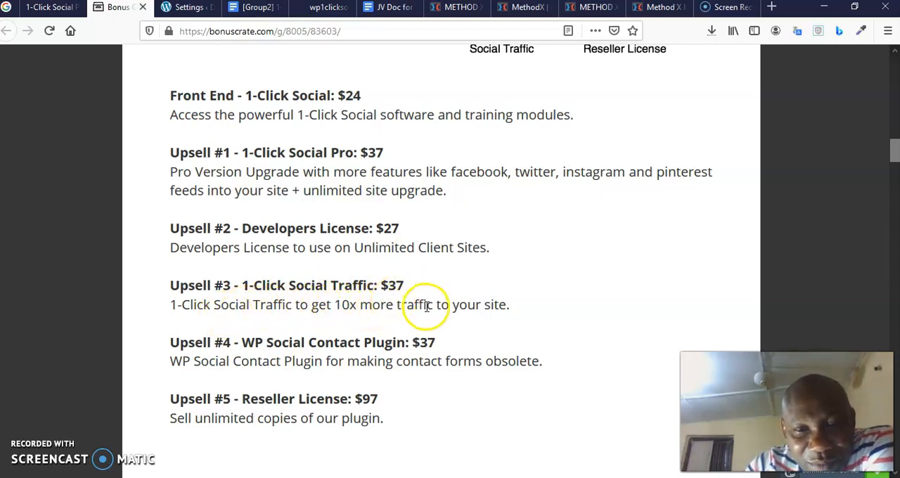
{"action": "scroll", "scroll_direction": "down", "scroll_amount": 3}
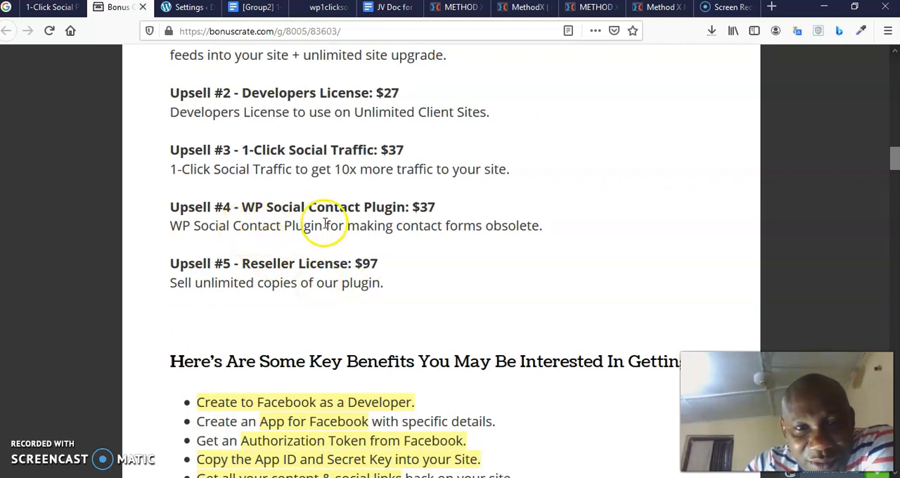
{"action": "mouse_move", "coordinate": [475, 203]}
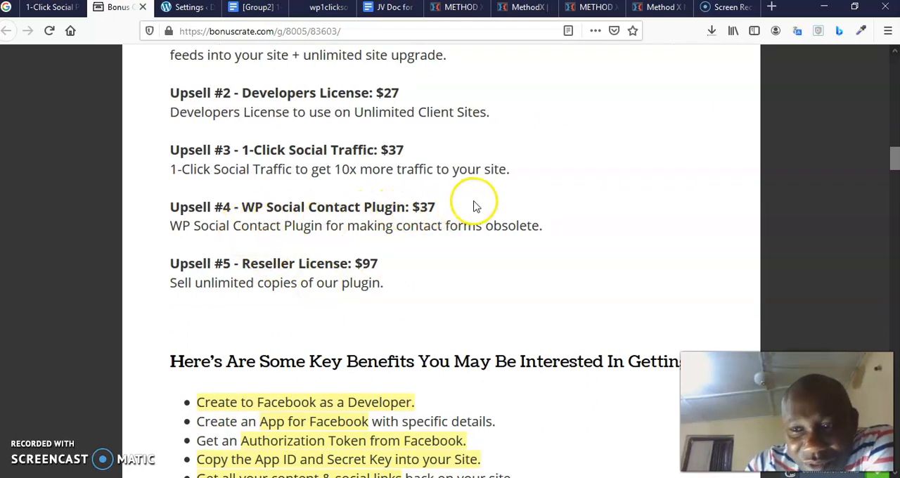
{"action": "scroll", "scroll_direction": "down", "scroll_amount": 3}
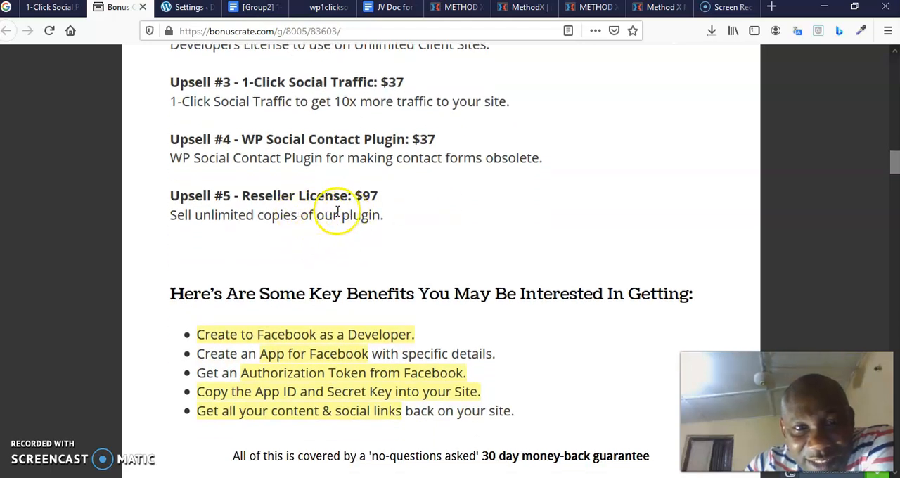
{"action": "mouse_move", "coordinate": [281, 215]}
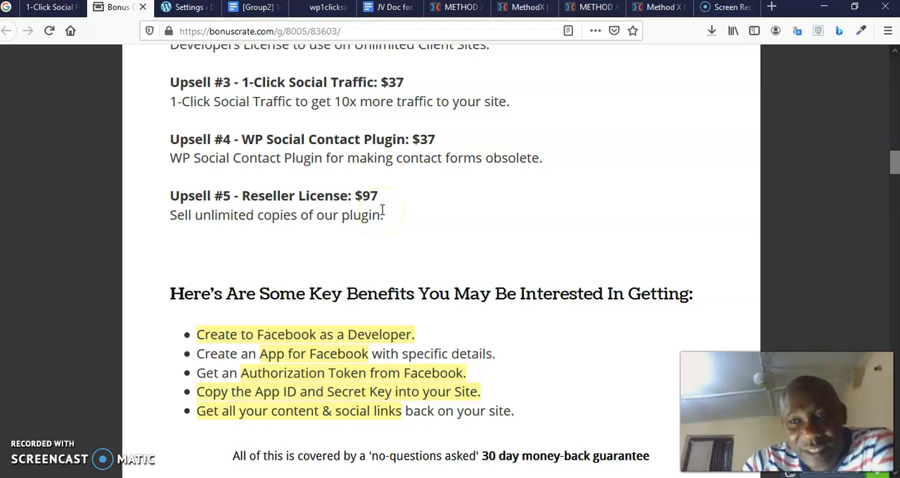
{"action": "scroll", "scroll_direction": "down", "scroll_amount": 3}
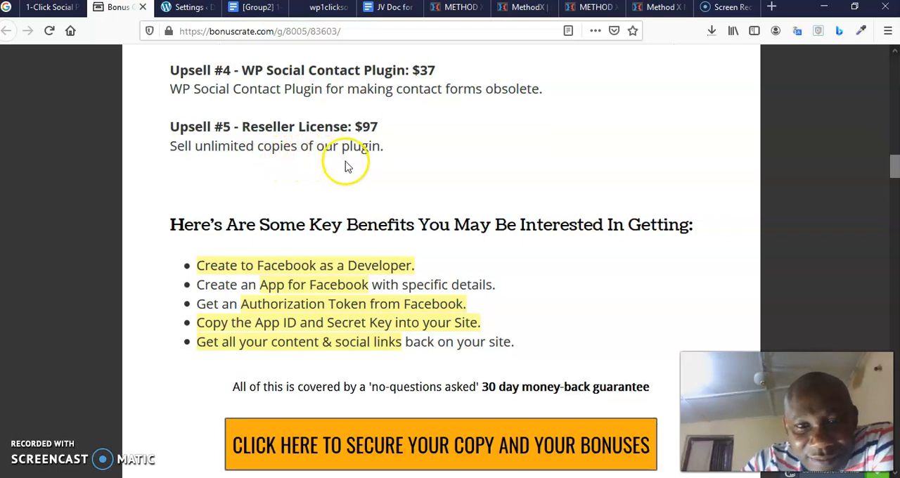
{"action": "scroll", "scroll_direction": "down", "scroll_amount": 3}
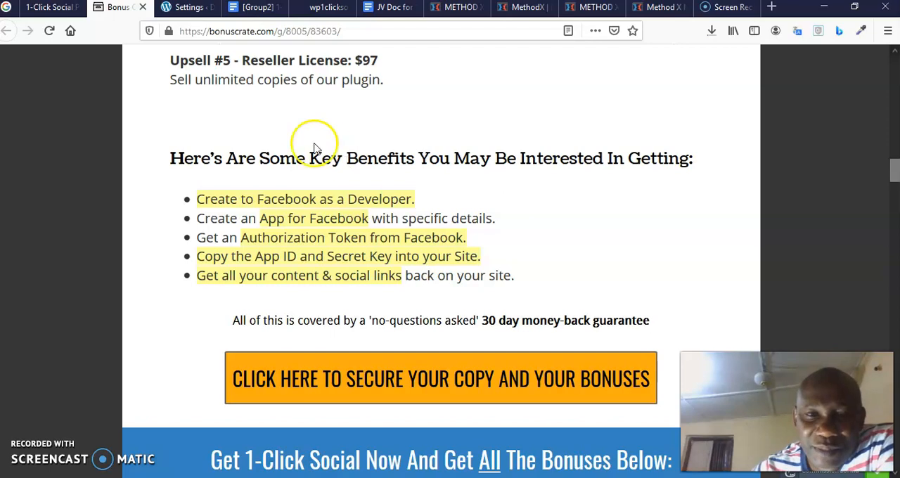
- Scroll down the bonuscrate page through the Bonus #4 and Bonus #5 tutorials
{"action": "scroll", "scroll_direction": "down", "scroll_amount": 3}
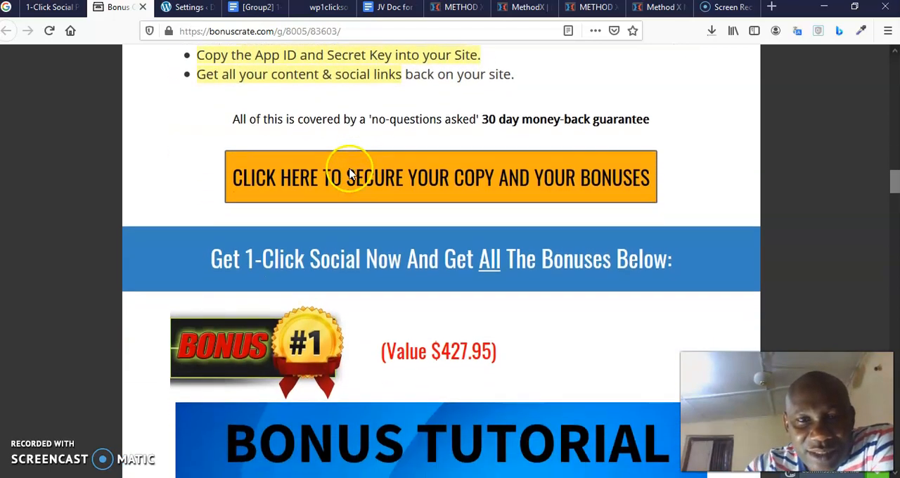
{"action": "scroll", "scroll_direction": "down", "scroll_amount": 3}
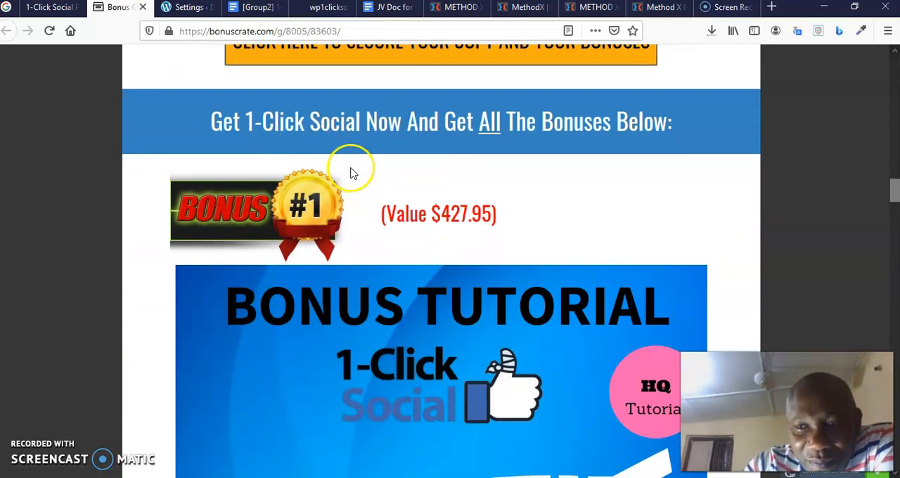
{"action": "scroll", "scroll_direction": "down", "scroll_amount": 3}
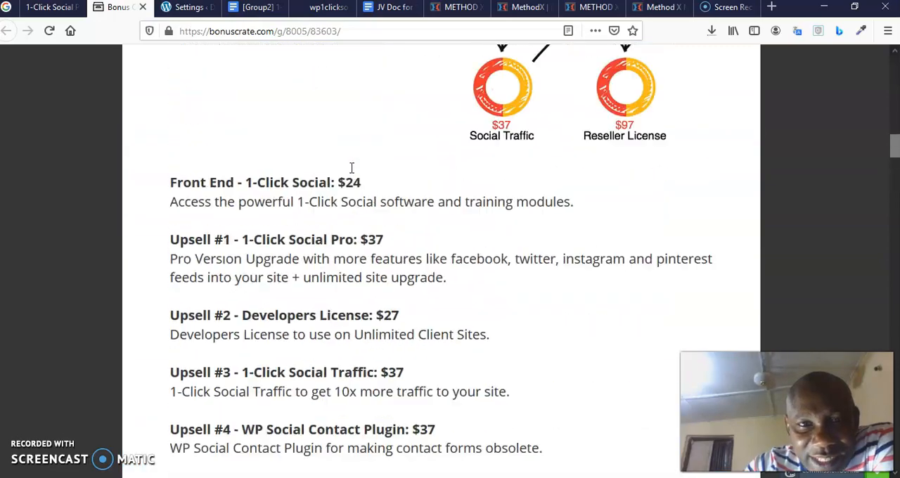
{"action": "scroll", "scroll_direction": "down", "scroll_amount": 3}
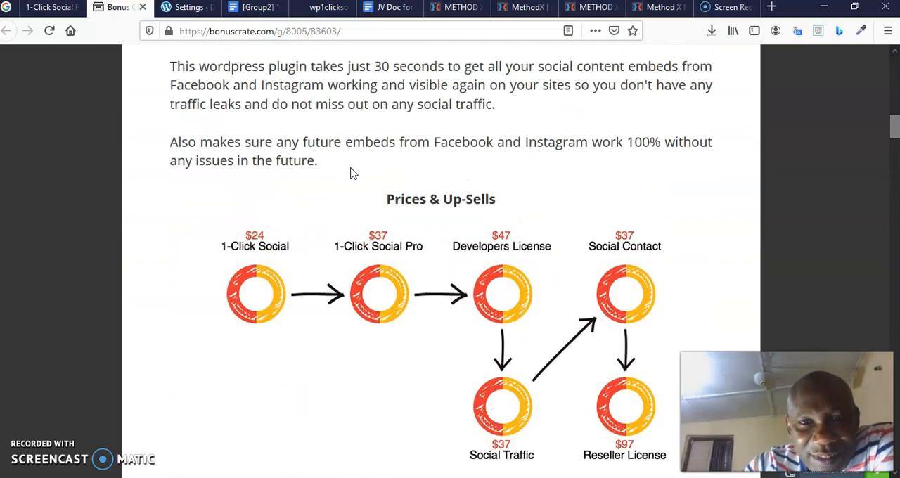
{"action": "scroll", "scroll_direction": "down", "scroll_amount": 3}
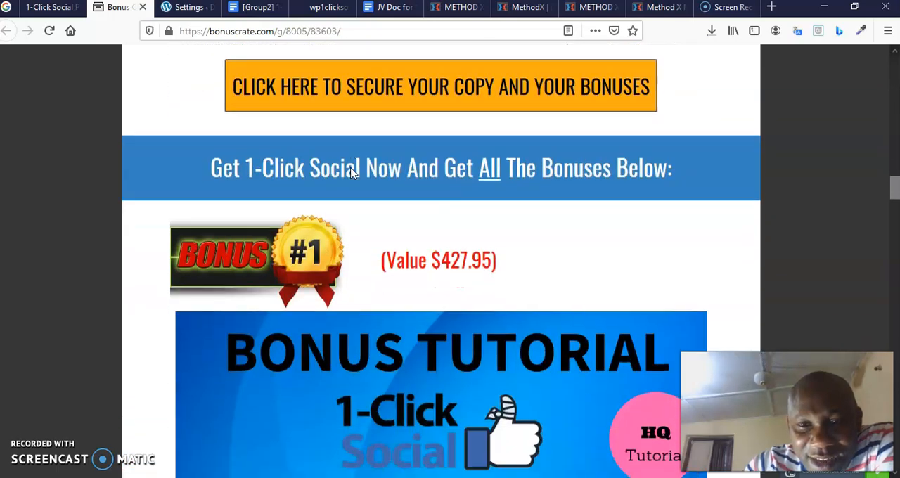
{"action": "scroll", "scroll_direction": "down", "scroll_amount": 3}
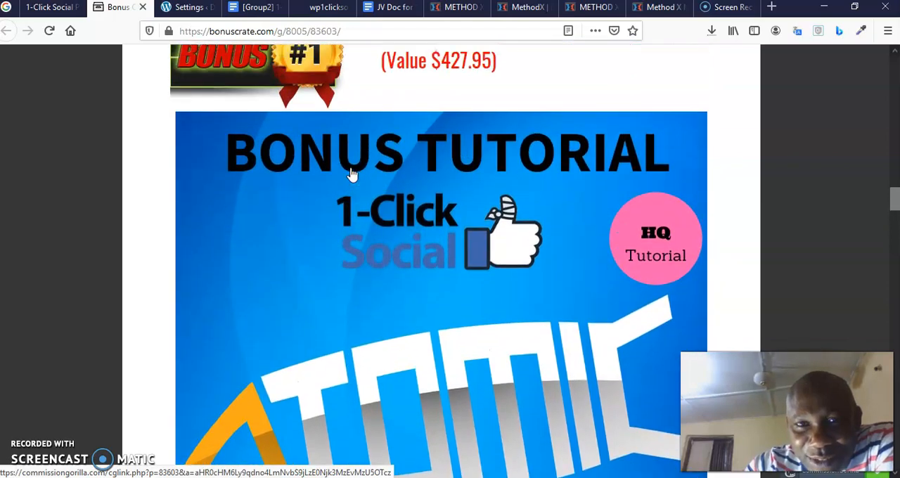
{"action": "scroll", "scroll_direction": "down", "scroll_amount": 3}
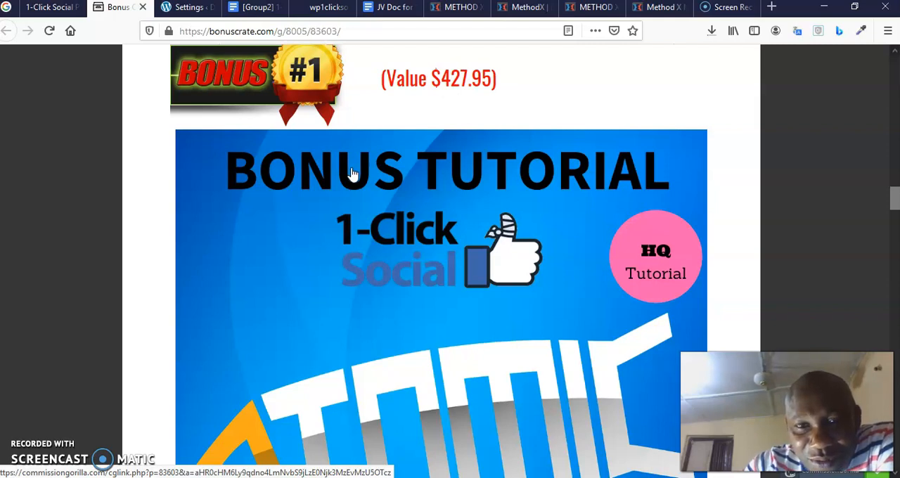
{"action": "scroll", "scroll_direction": "down", "scroll_amount": 3}
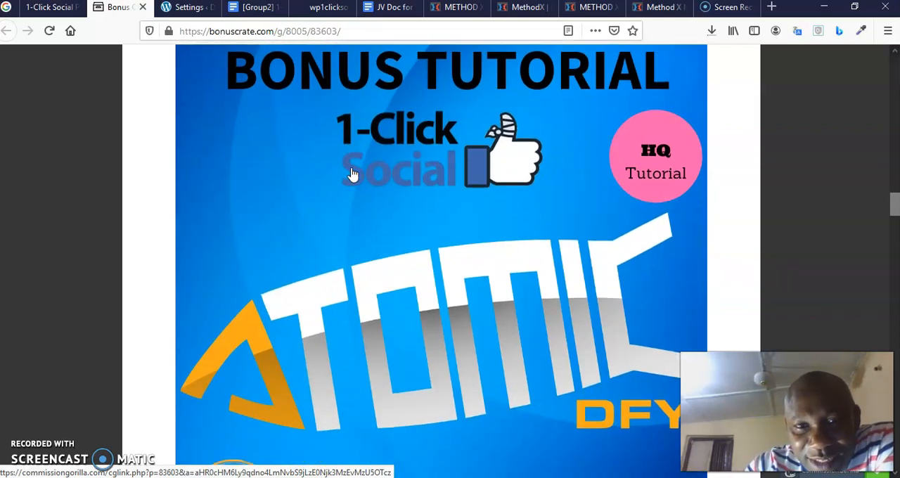
{"action": "scroll", "scroll_direction": "down", "scroll_amount": 3}
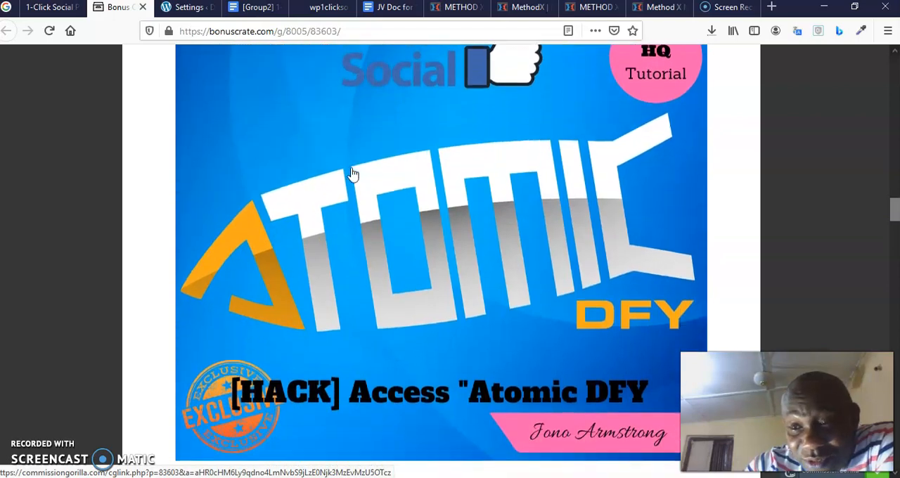
{"action": "scroll", "scroll_direction": "down", "scroll_amount": 3}
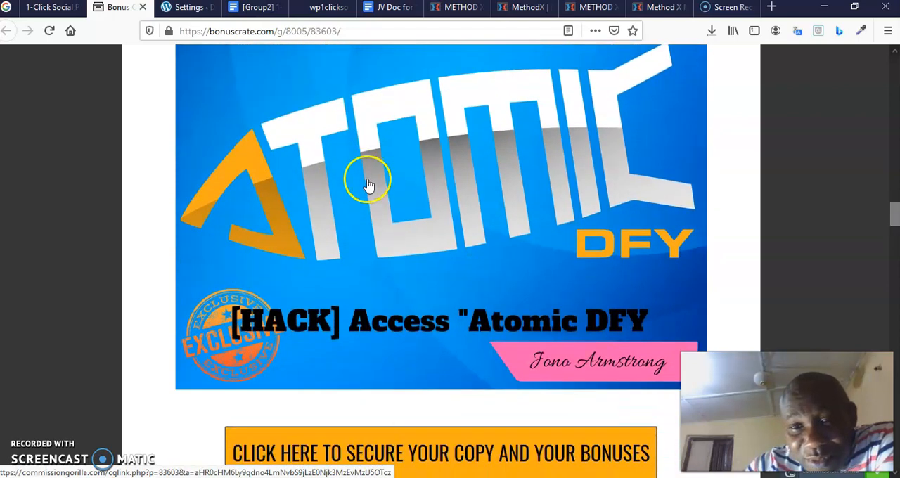
{"action": "mouse_move", "coordinate": [393, 242]}
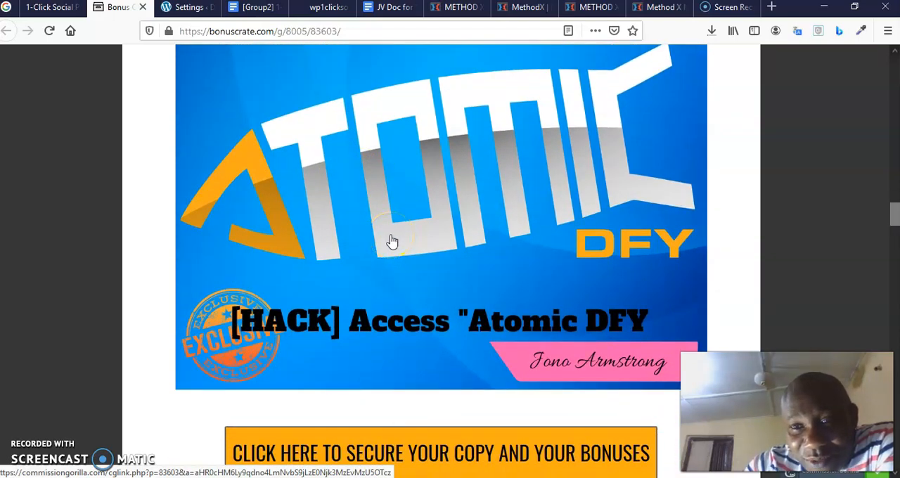
{"action": "scroll", "scroll_direction": "down", "scroll_amount": 3}
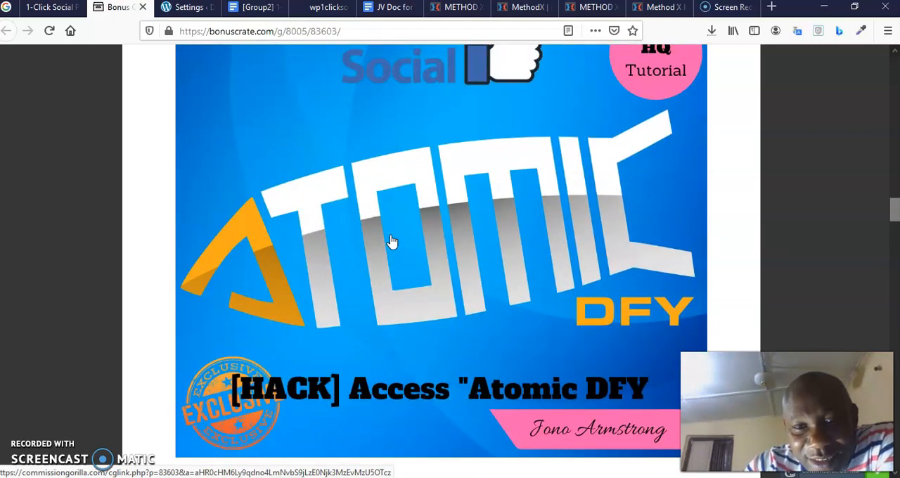
{"action": "scroll", "scroll_direction": "up", "scroll_amount": 3}
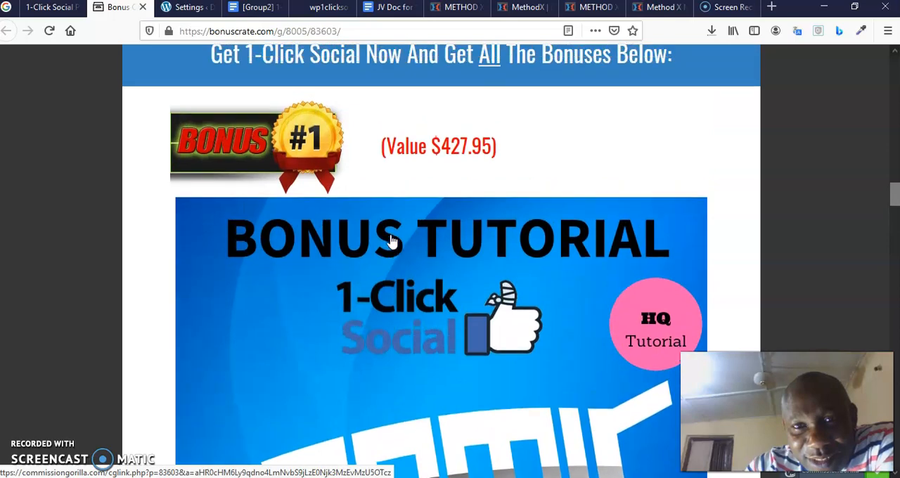
{"action": "scroll", "scroll_direction": "down", "scroll_amount": 3}
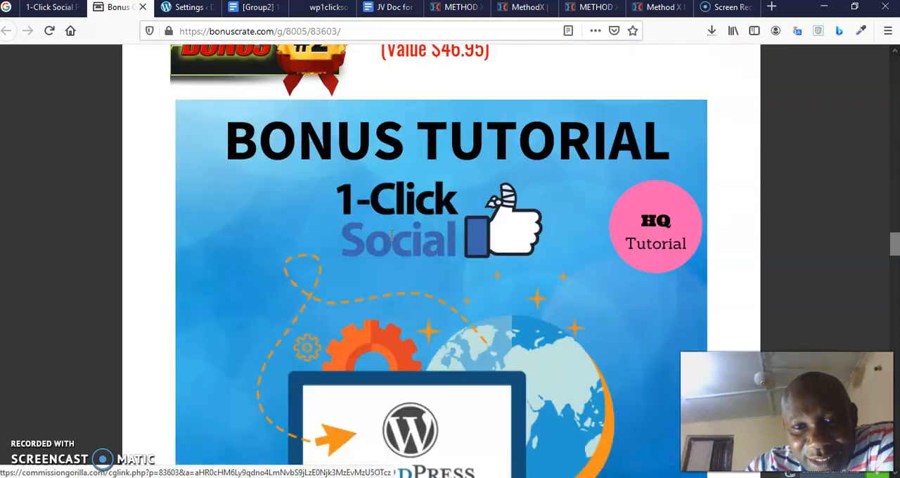
{"action": "scroll", "scroll_direction": "down", "scroll_amount": 3}
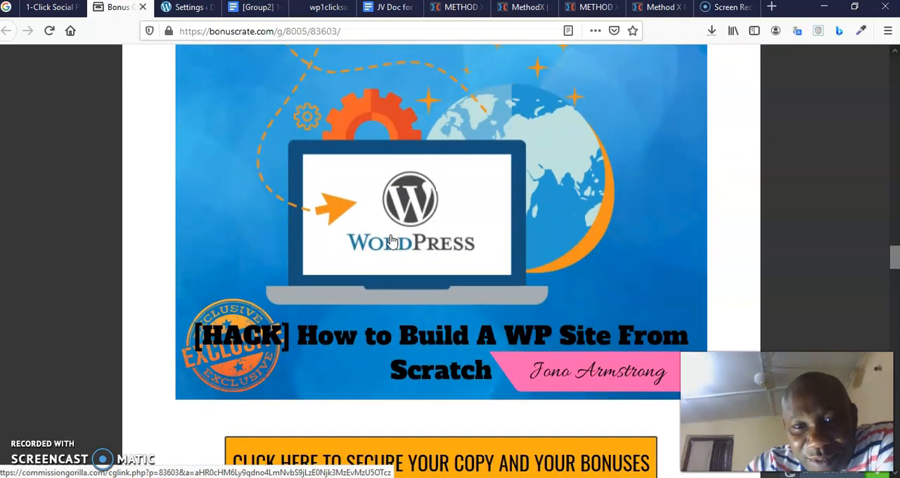
- Continue past the Special Bonus and all-vendor bonuses to the countdown timer and claim button
{"action": "scroll", "scroll_direction": "down", "scroll_amount": 3}
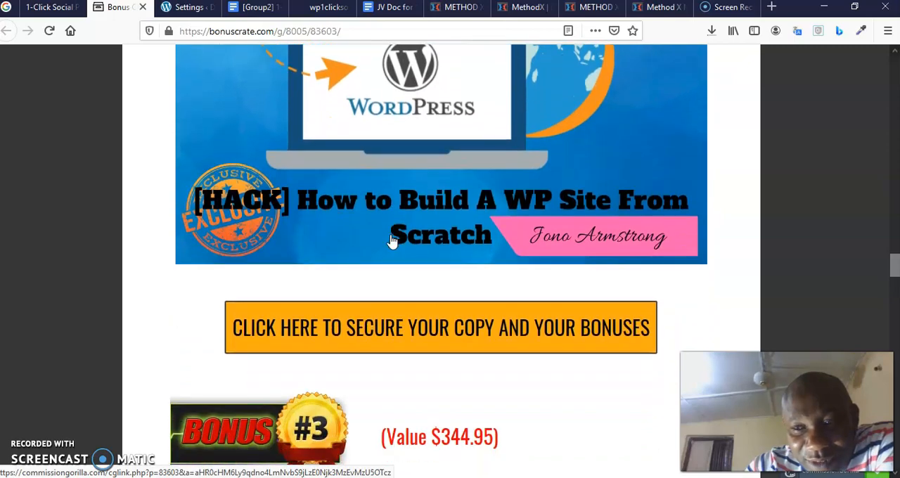
{"action": "scroll", "scroll_direction": "down", "scroll_amount": 3}
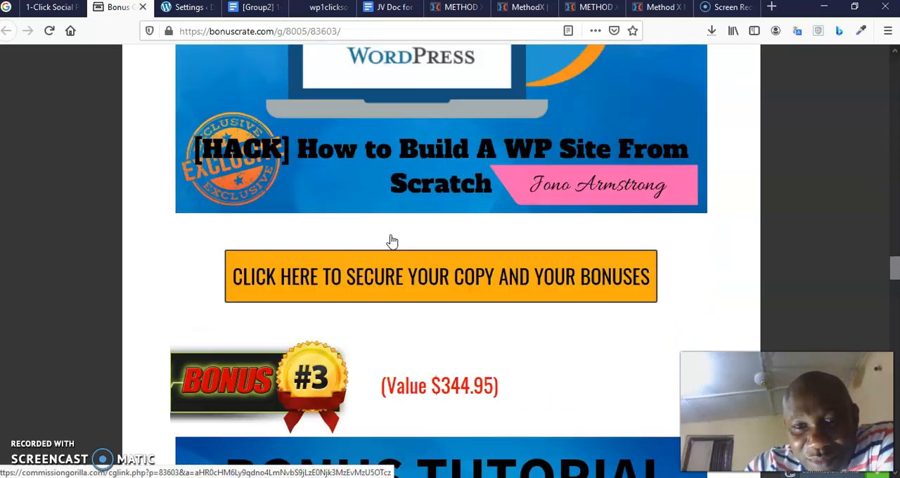
{"action": "scroll", "scroll_direction": "up", "scroll_amount": 3}
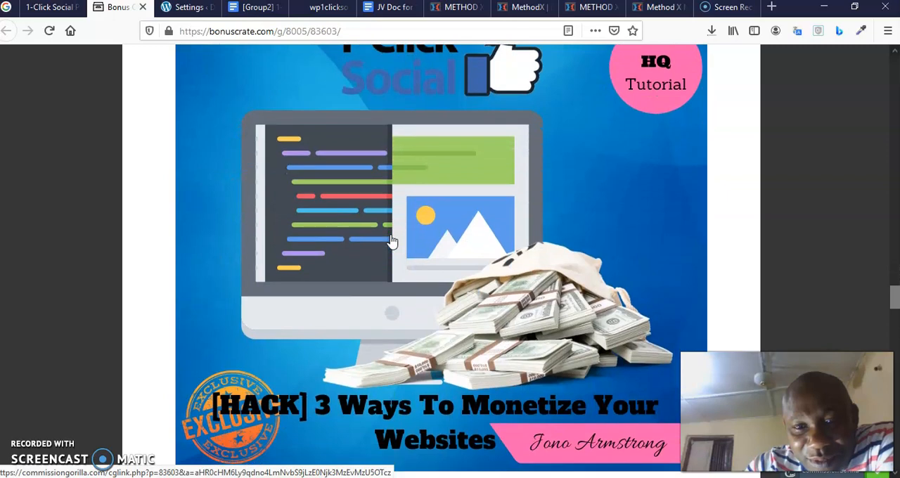
{"action": "scroll", "scroll_direction": "down", "scroll_amount": 3}
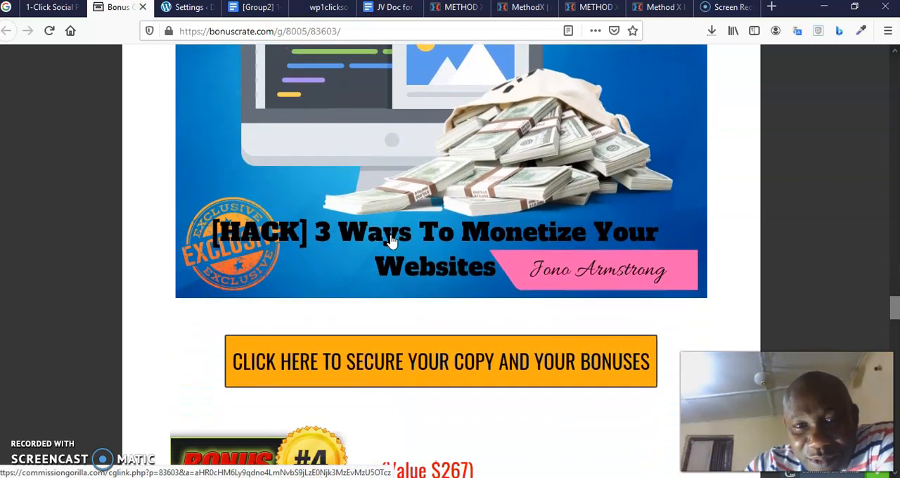
{"action": "scroll", "scroll_direction": "down", "scroll_amount": 3}
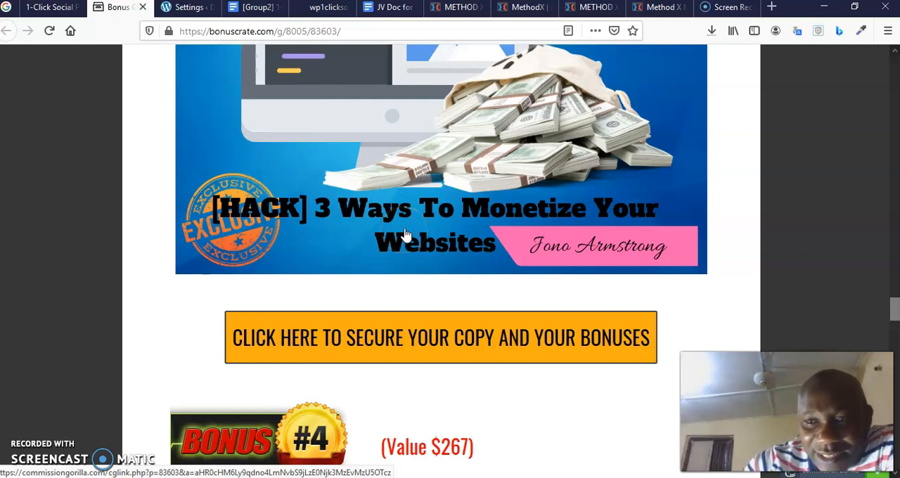
{"action": "scroll", "scroll_direction": "down", "scroll_amount": 3}
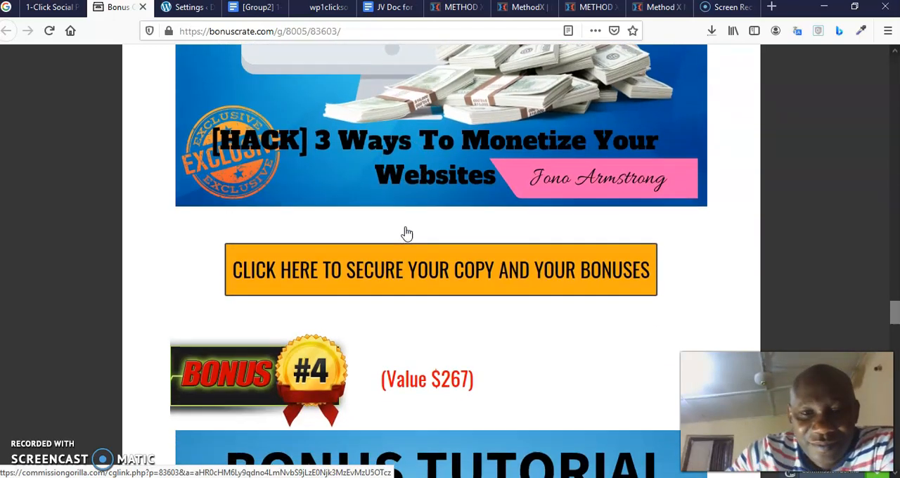
{"action": "scroll", "scroll_direction": "down", "scroll_amount": 3}
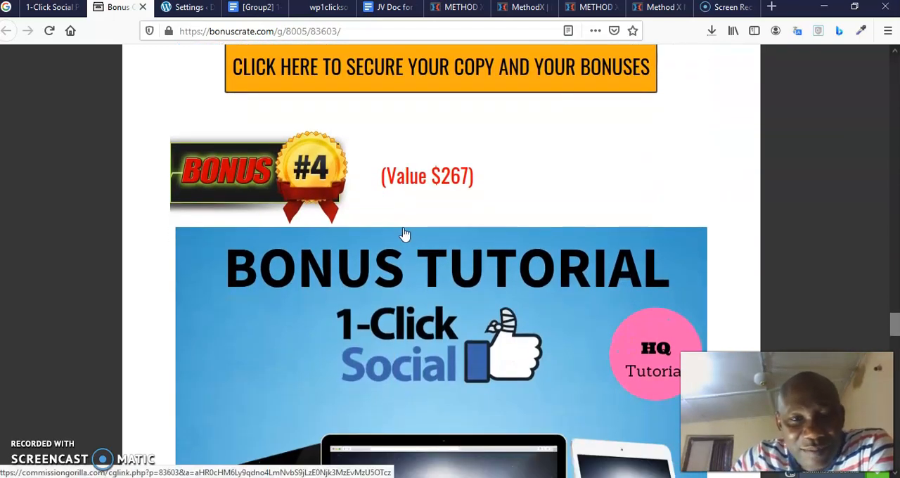
{"action": "scroll", "scroll_direction": "down", "scroll_amount": 3}
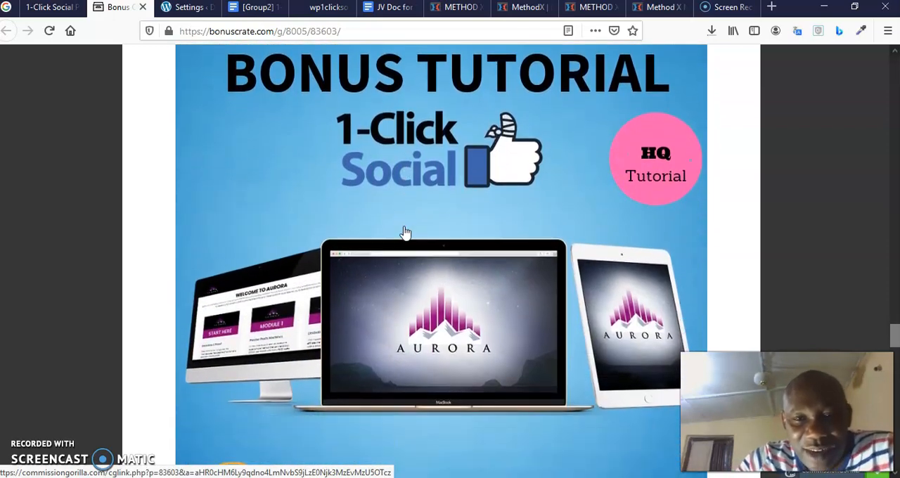
{"action": "scroll", "scroll_direction": "down", "scroll_amount": 3}
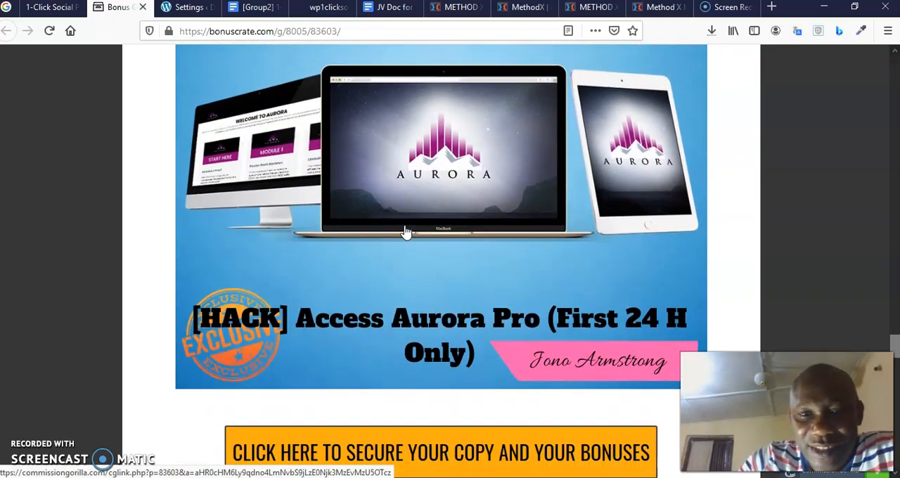
{"action": "scroll", "scroll_direction": "down", "scroll_amount": 3}
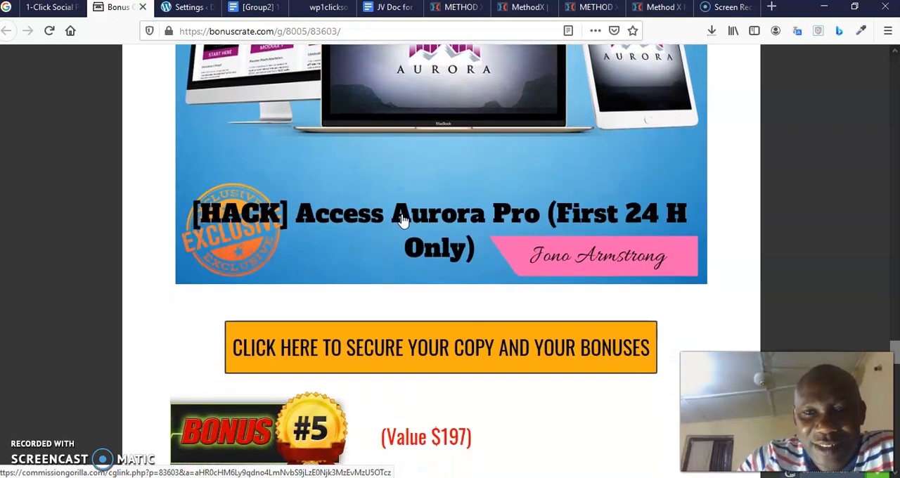
{"action": "scroll", "scroll_direction": "down", "scroll_amount": 3}
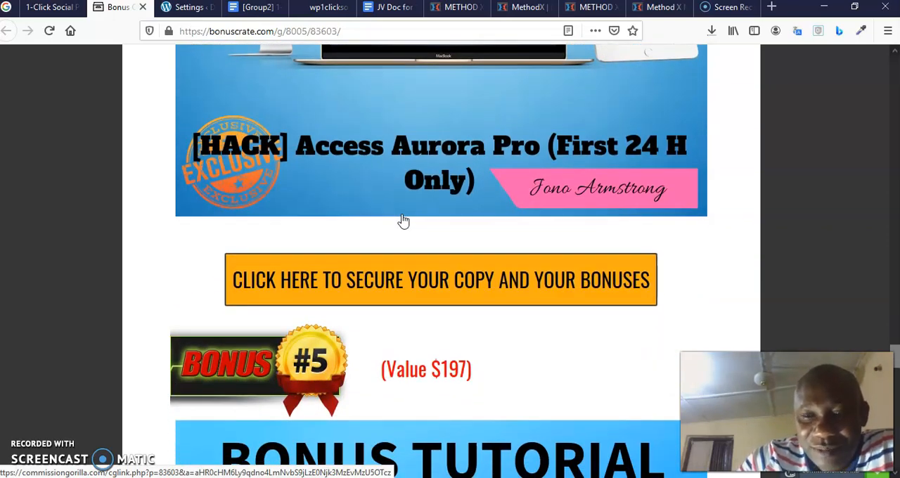
{"action": "scroll", "scroll_direction": "down", "scroll_amount": 3}
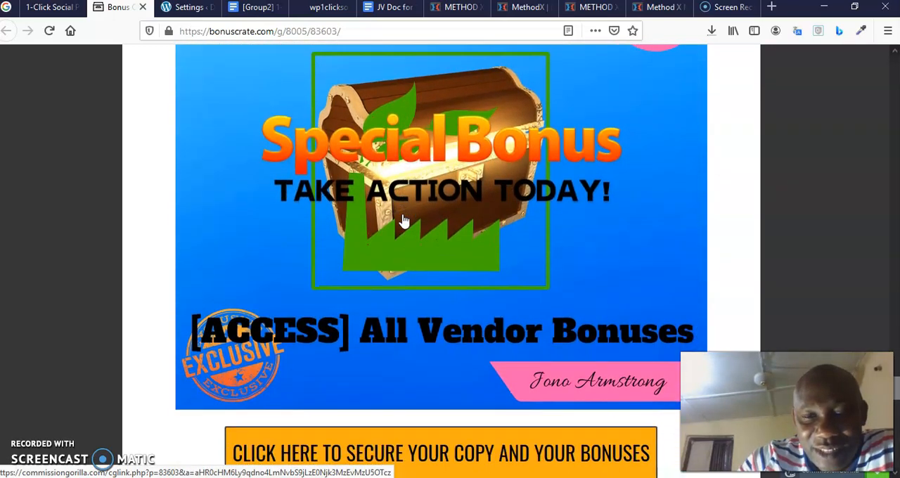
{"action": "scroll", "scroll_direction": "down", "scroll_amount": 3}
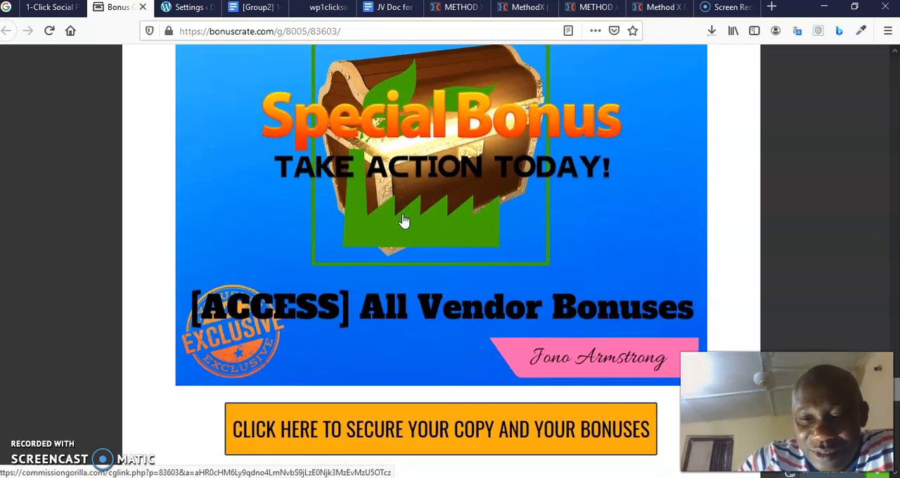
{"action": "scroll", "scroll_direction": "down", "scroll_amount": 3}
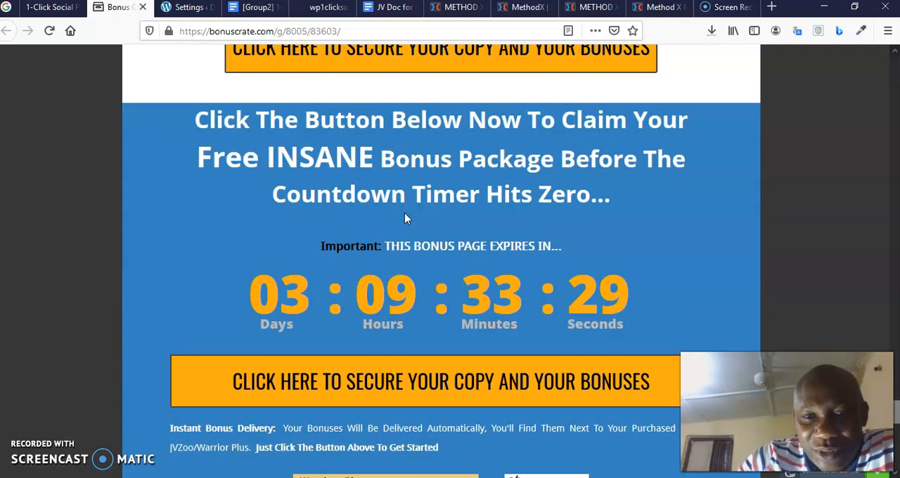
{"action": "scroll", "scroll_direction": "down", "scroll_amount": 3}
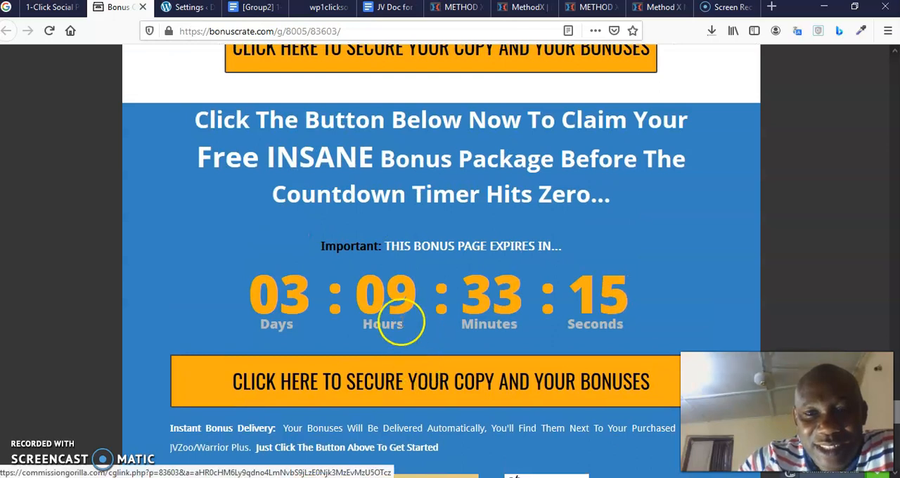
{"action": "scroll", "scroll_direction": "down", "scroll_amount": 3}
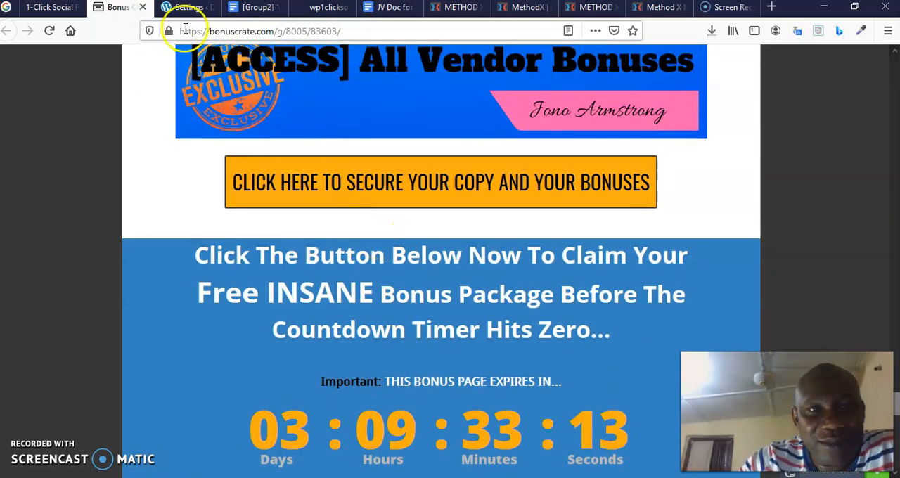
- Switch to the WP 1-Click Social sales tab and view the intro video near the top
{"action": "left_click", "coordinate": [45, 7]}
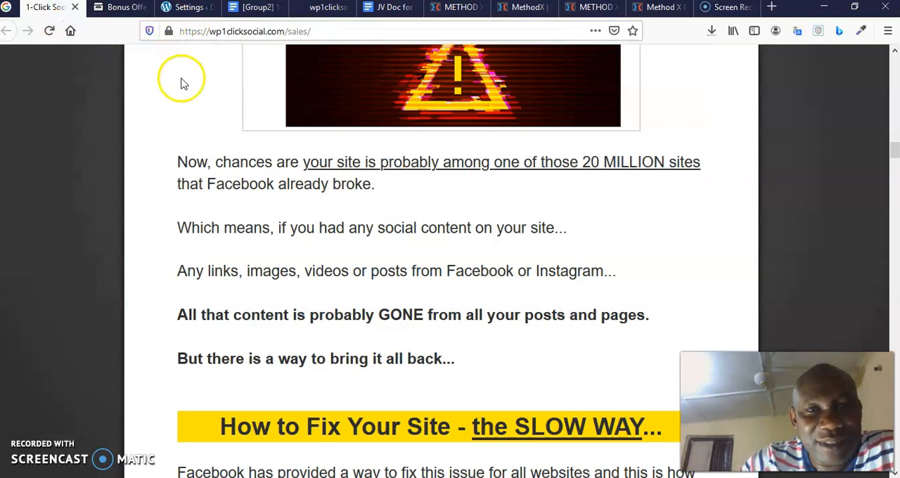
{"action": "left_click", "coordinate": [118, 7]}
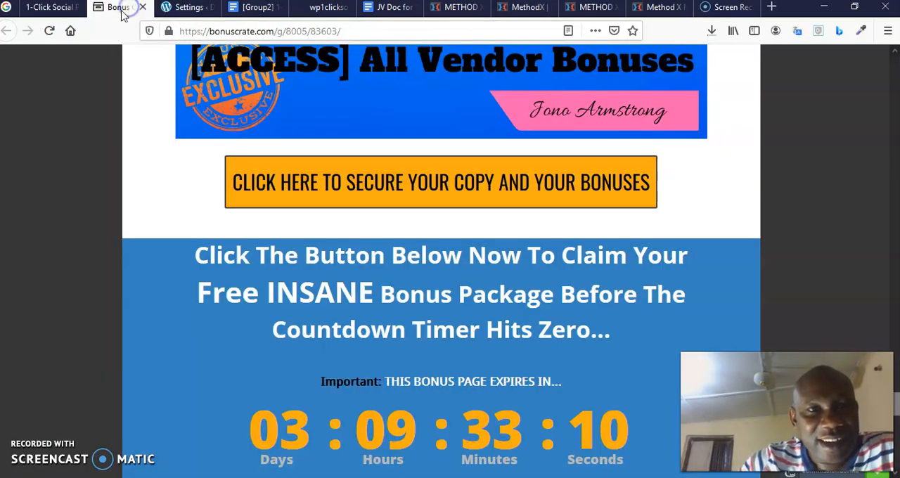
{"action": "left_click", "coordinate": [48, 7]}
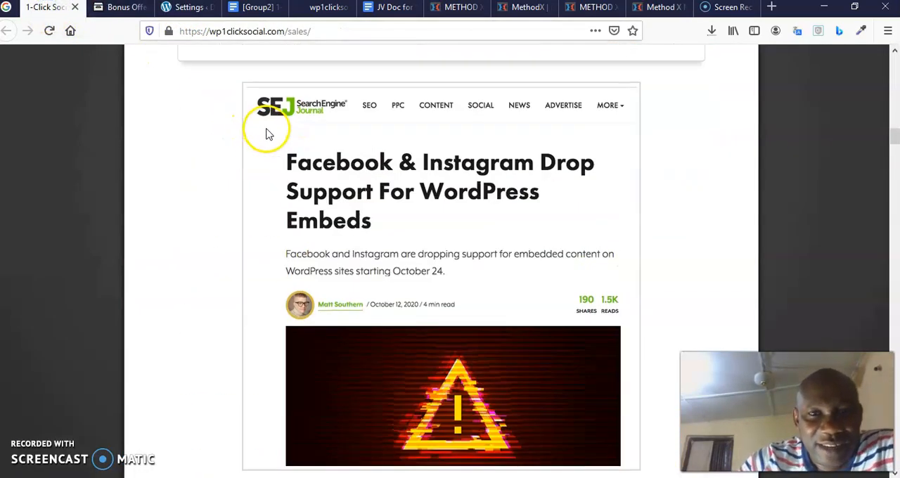
{"action": "scroll", "scroll_direction": "down", "scroll_amount": 3}
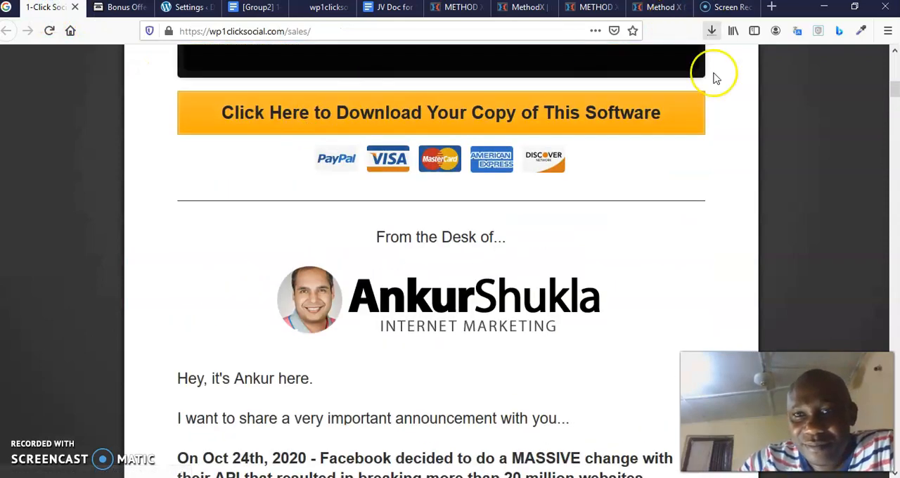
{"action": "scroll", "scroll_direction": "up", "scroll_amount": 3}
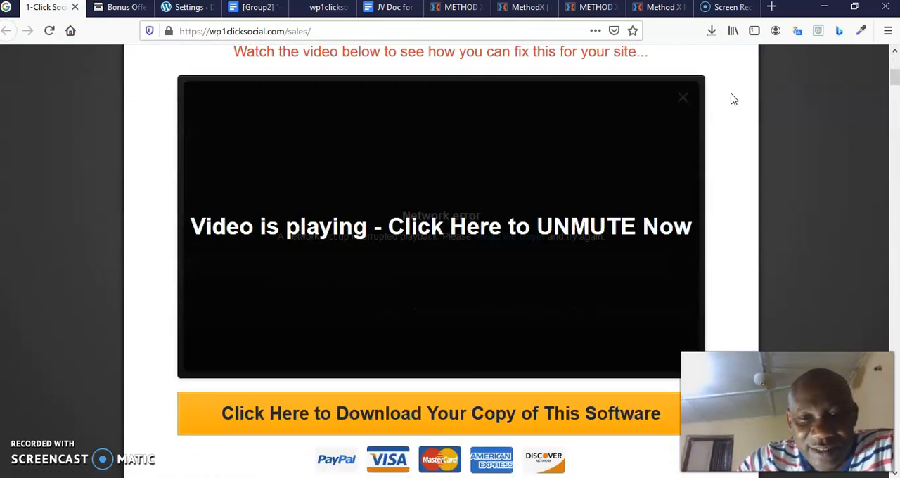
{"action": "scroll", "scroll_direction": "down", "scroll_amount": 3}
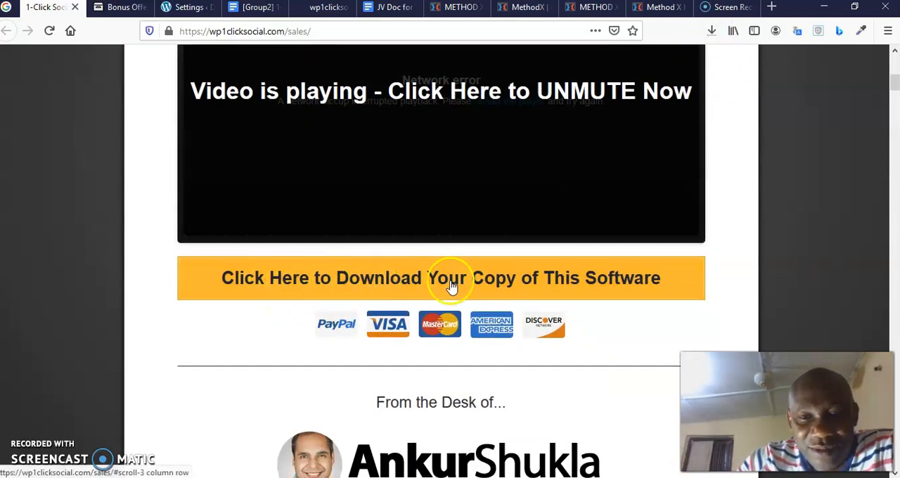
{"action": "mouse_move", "coordinate": [521, 289]}
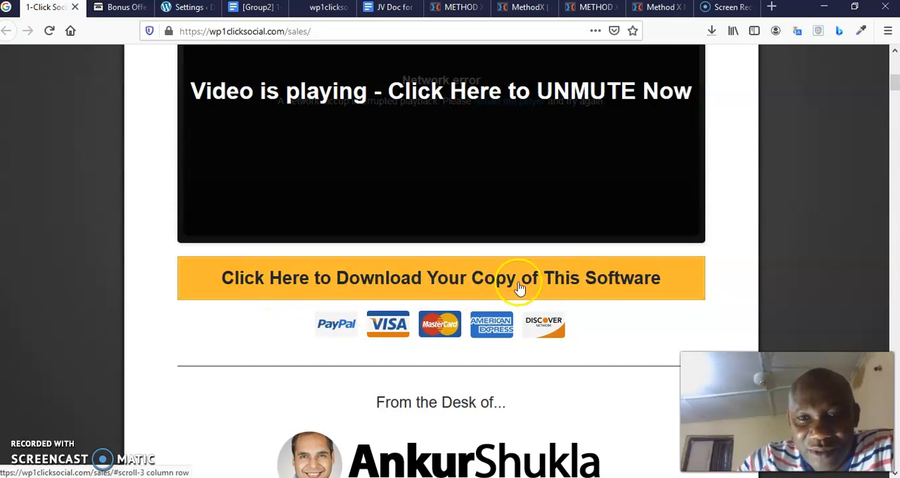
- Scroll down to the download offer button and Ankur Shukla's introduction
{"action": "scroll", "scroll_direction": "down", "scroll_amount": 3}
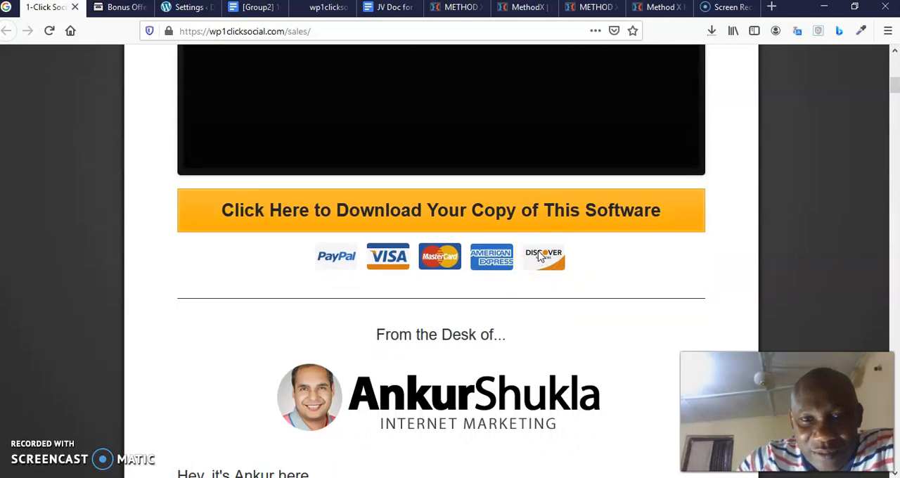
{"action": "scroll", "scroll_direction": "down", "scroll_amount": 3}
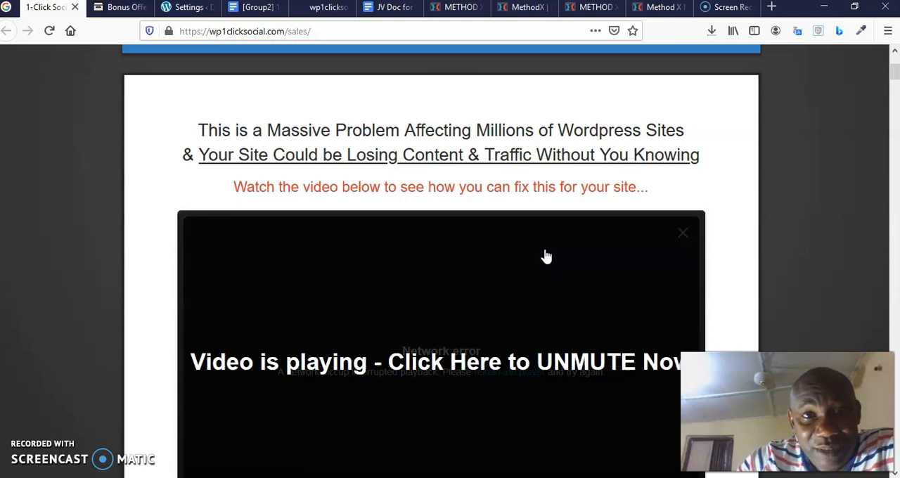
{"action": "scroll", "scroll_direction": "down", "scroll_amount": 3}
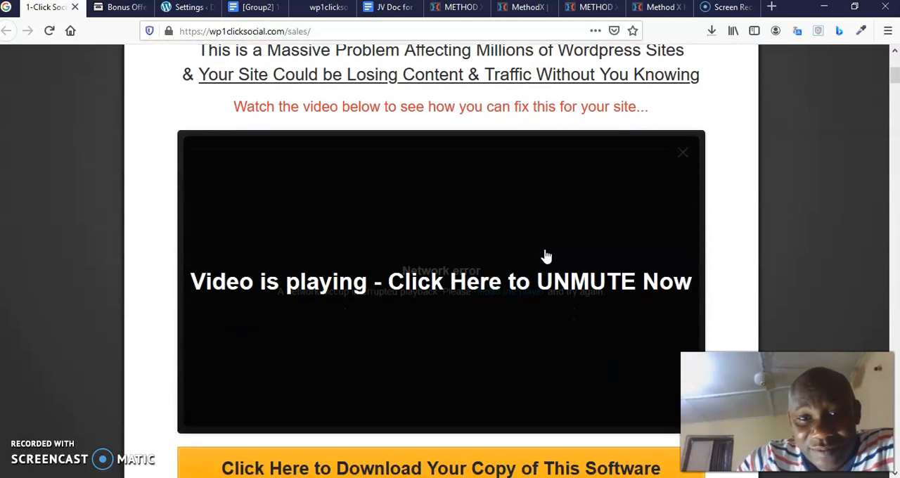
{"action": "scroll", "scroll_direction": "down", "scroll_amount": 3}
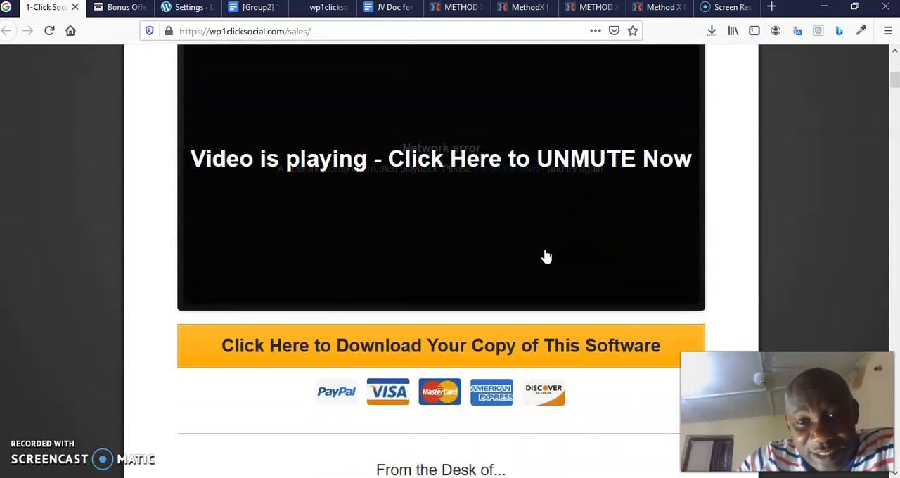
{"action": "scroll", "scroll_direction": "down", "scroll_amount": 3}
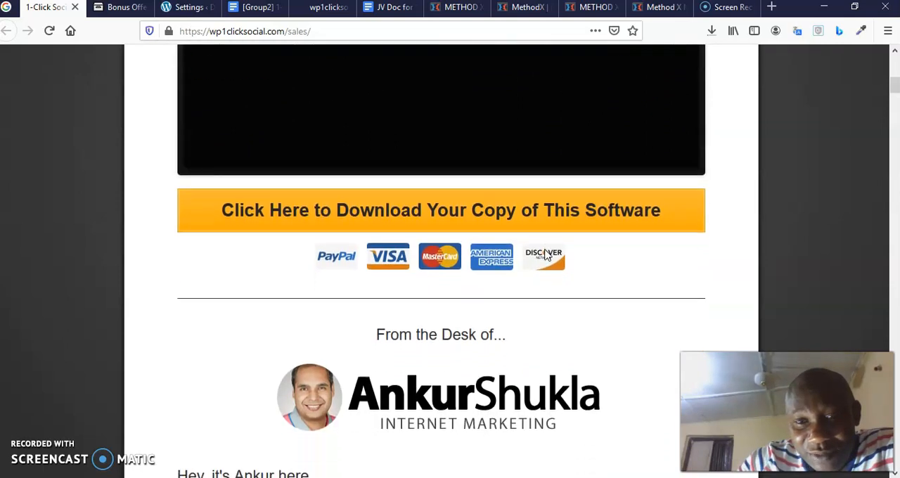
{"action": "scroll", "scroll_direction": "down", "scroll_amount": 3}
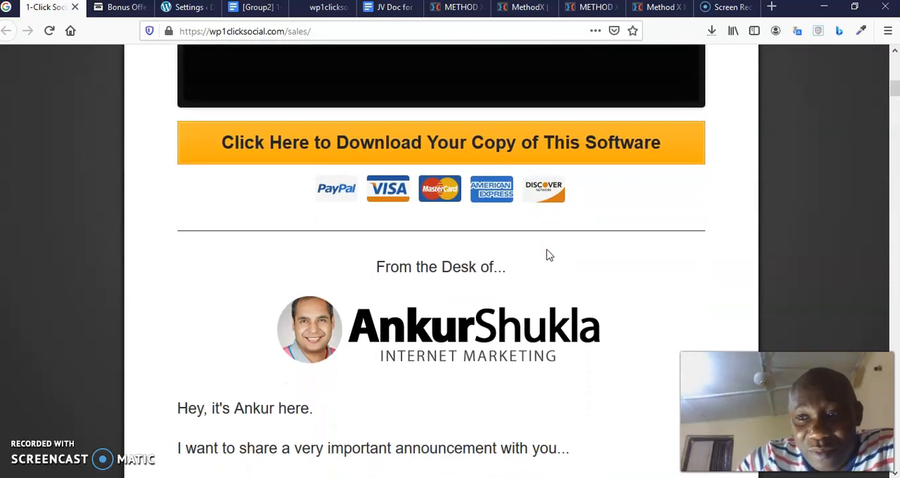
{"action": "scroll", "scroll_direction": "down", "scroll_amount": 3}
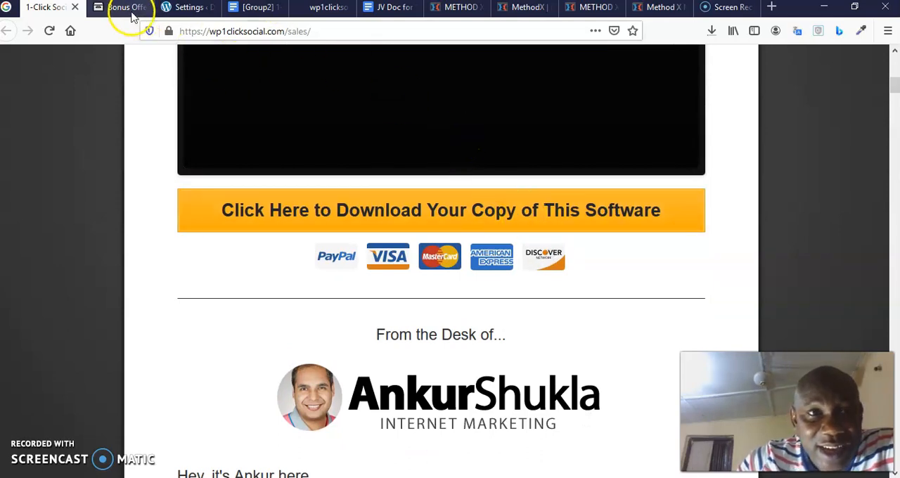
{"action": "mouse_move", "coordinate": [127, 7]}
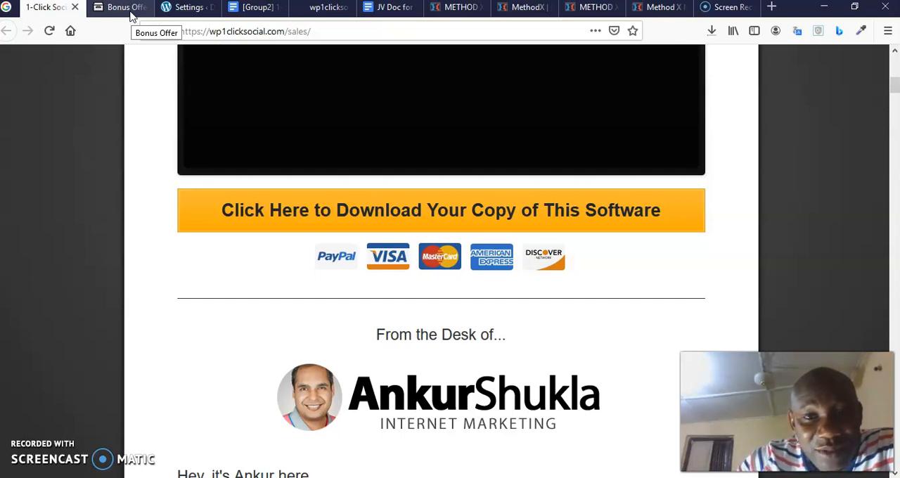
{"action": "mouse_move", "coordinate": [141, 273]}
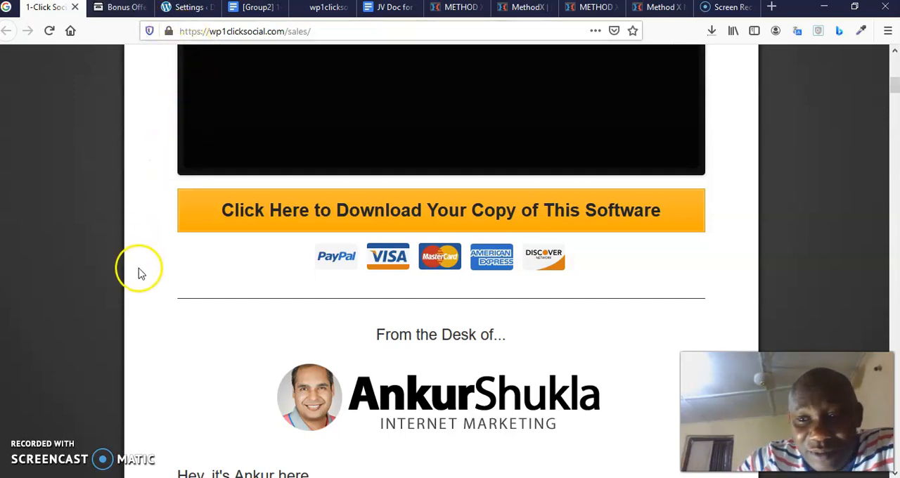
{"action": "mouse_move", "coordinate": [34, 447]}
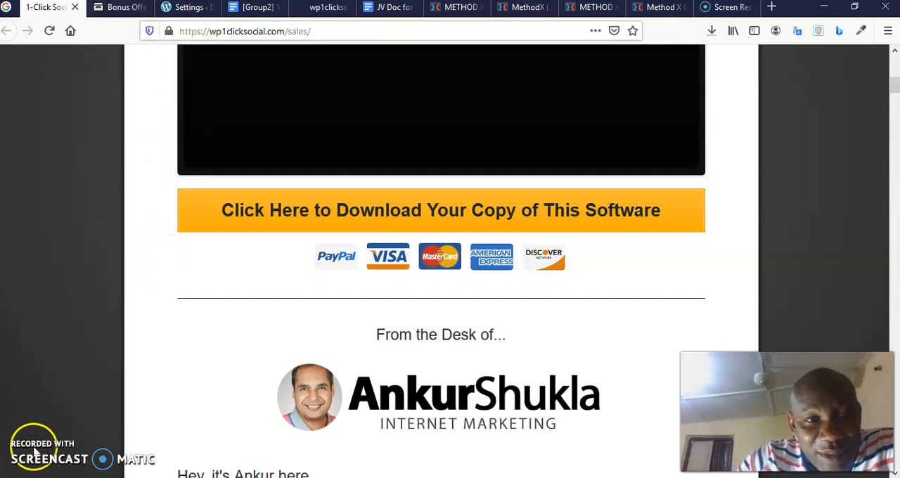